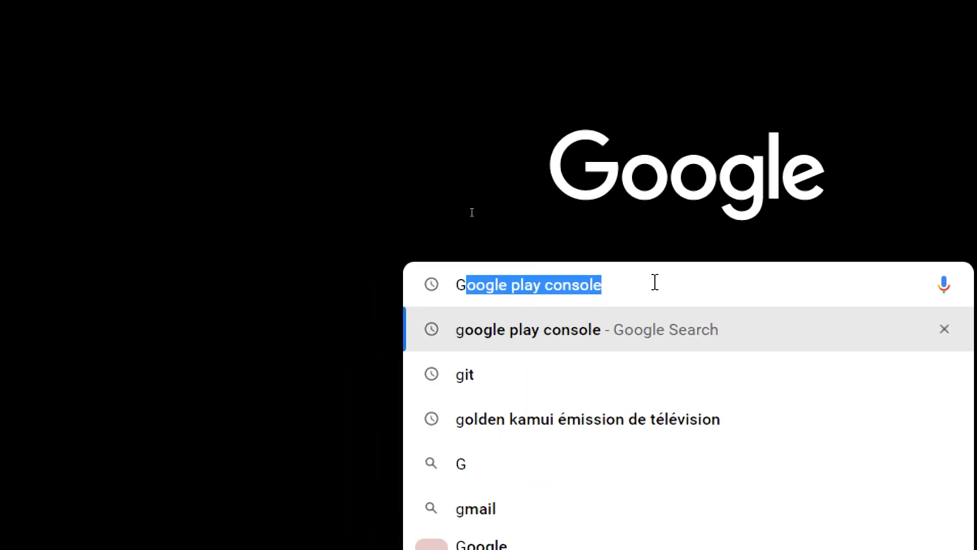
Search Google for GOODSYNC and choose the GoodSync official site result
{"action": "type", "text": "GOODSYNC"}
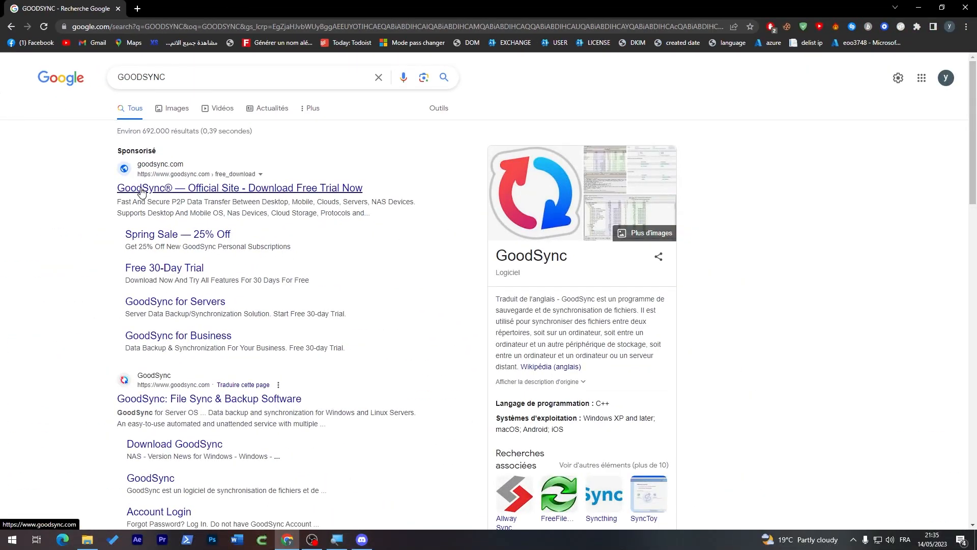
{"action": "left_click", "coordinate": [209, 398]}
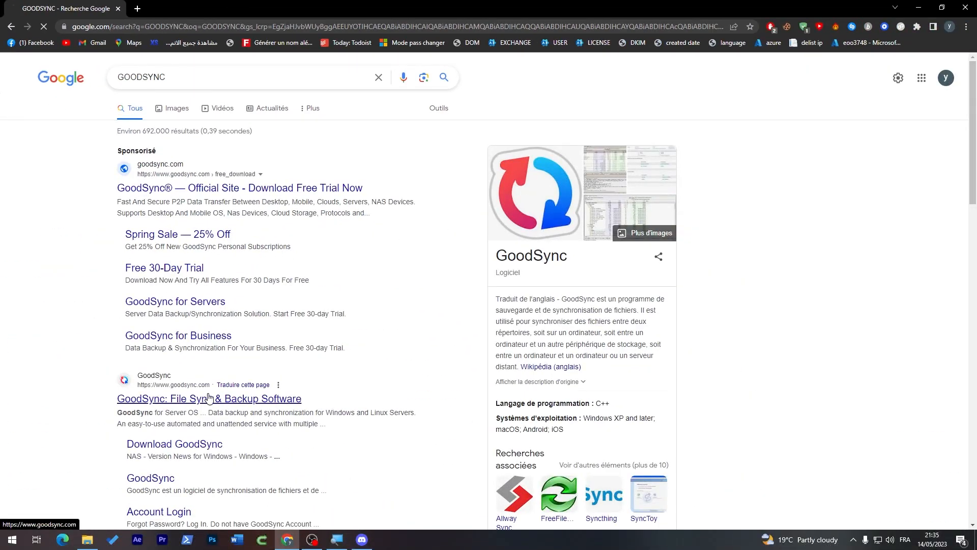
Visit goodsync.com, view the Spring Sale subscription cart, then return to the homepage
{"action": "left_click", "coordinate": [208, 398]}
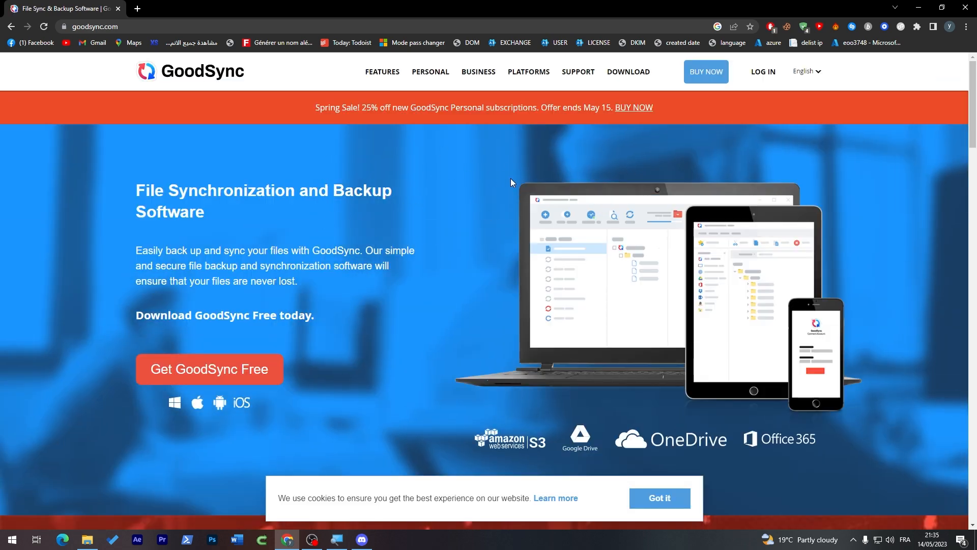
{"action": "mouse_move", "coordinate": [399, 163]}
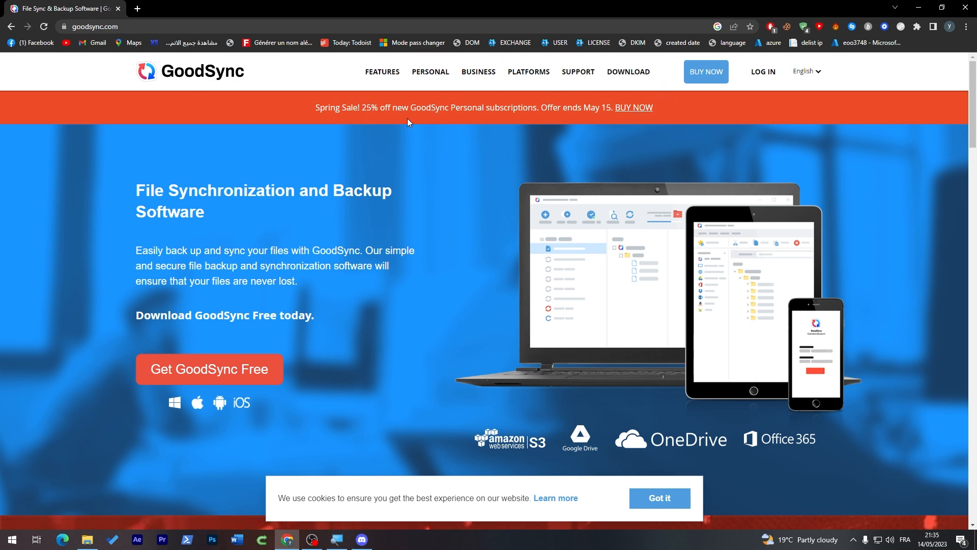
{"action": "left_click", "coordinate": [633, 107]}
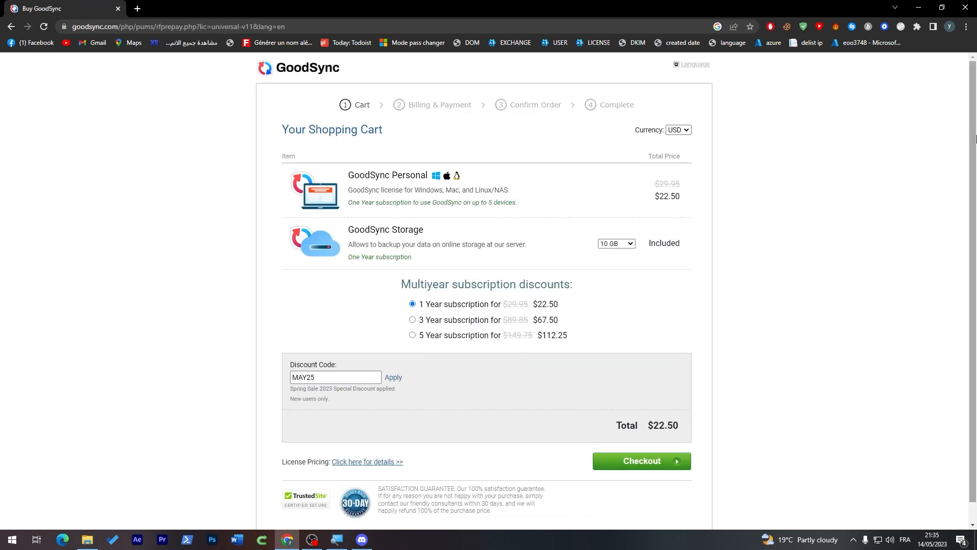
{"action": "scroll", "scroll_direction": "down", "scroll_amount": 3}
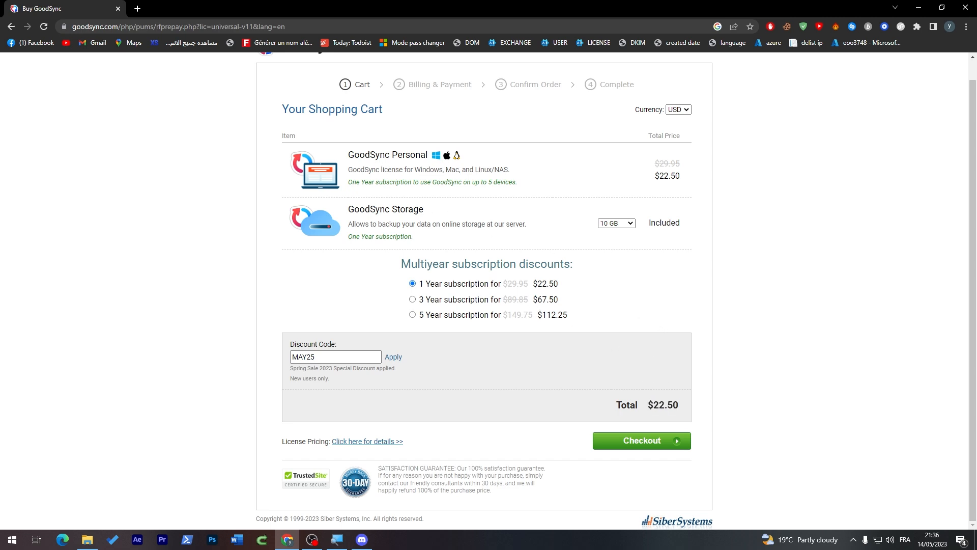
{"action": "mouse_move", "coordinate": [971, 262]}
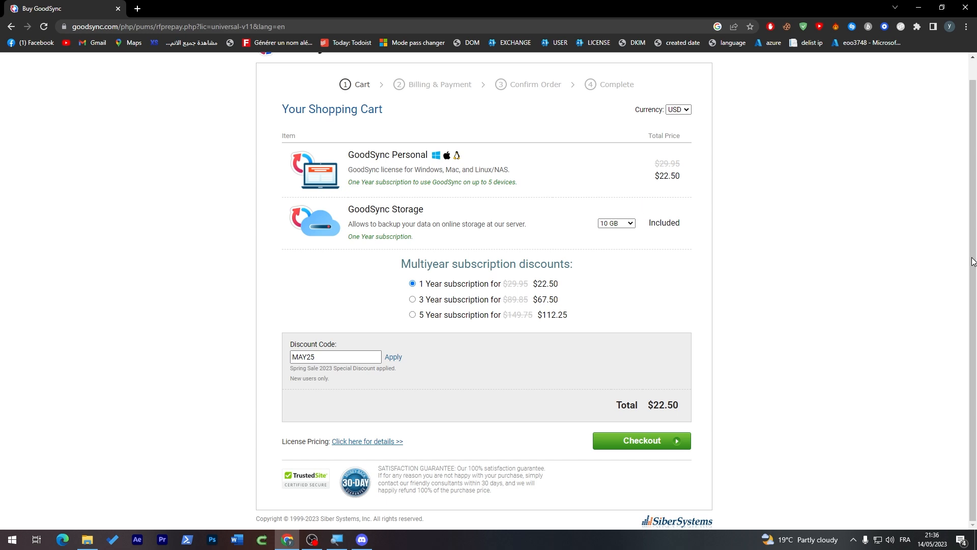
{"action": "scroll", "scroll_direction": "up", "scroll_amount": 3}
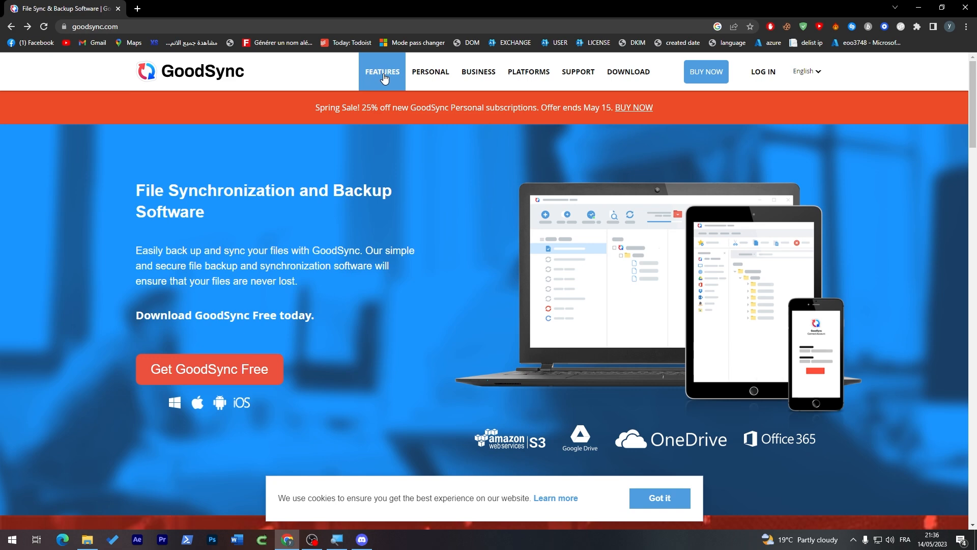
Browse the Features page through key and additional features and back up while the installer downloads
{"action": "left_click", "coordinate": [382, 71]}
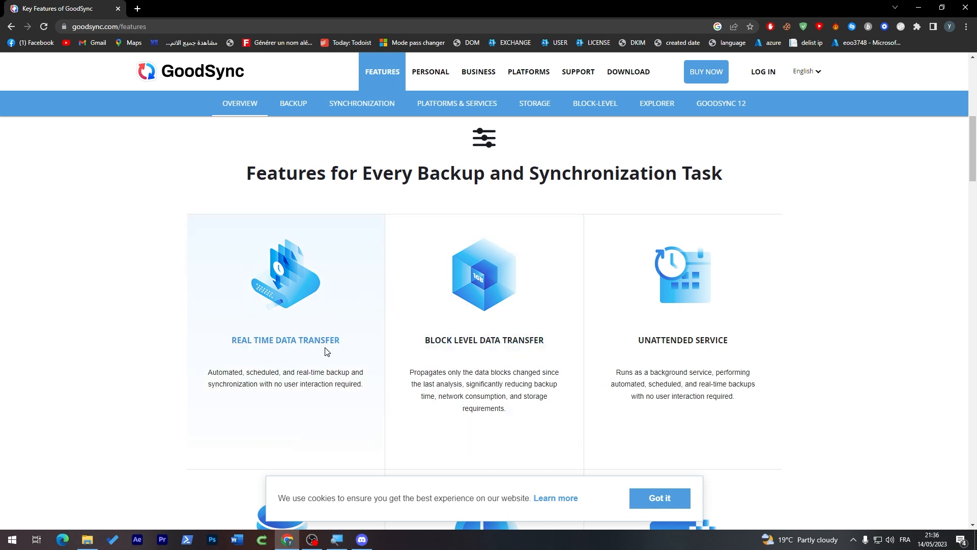
{"action": "mouse_move", "coordinate": [900, 225]}
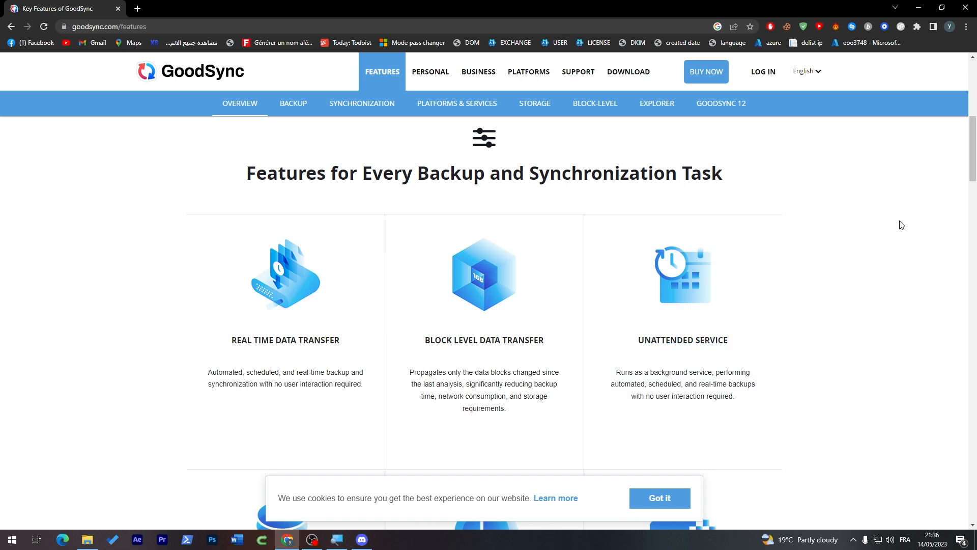
{"action": "scroll", "scroll_direction": "down", "scroll_amount": 3}
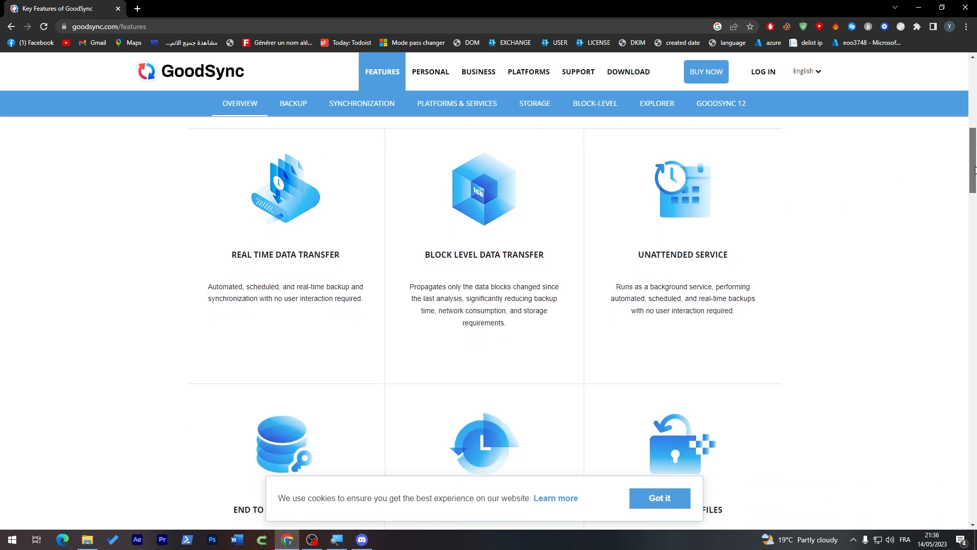
{"action": "mouse_move", "coordinate": [699, 193]}
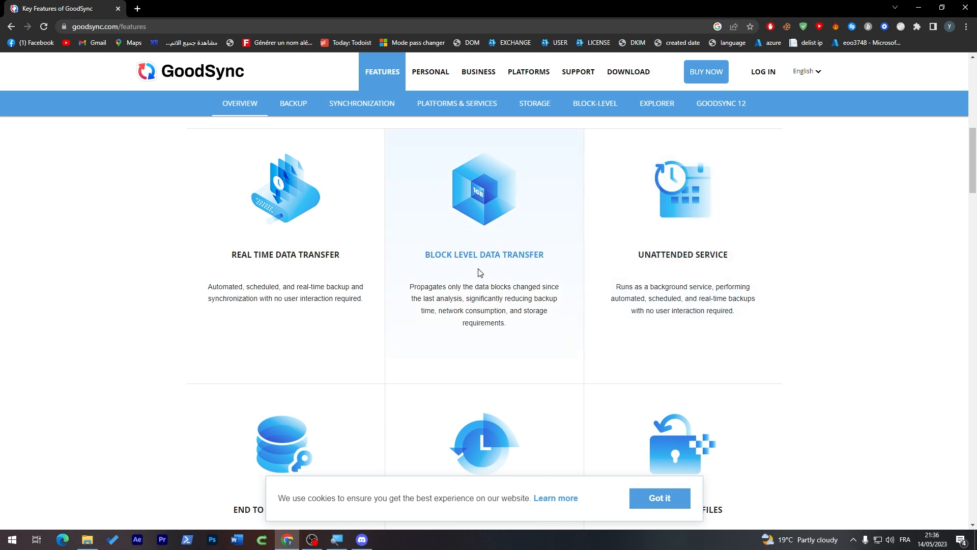
{"action": "mouse_move", "coordinate": [515, 268]}
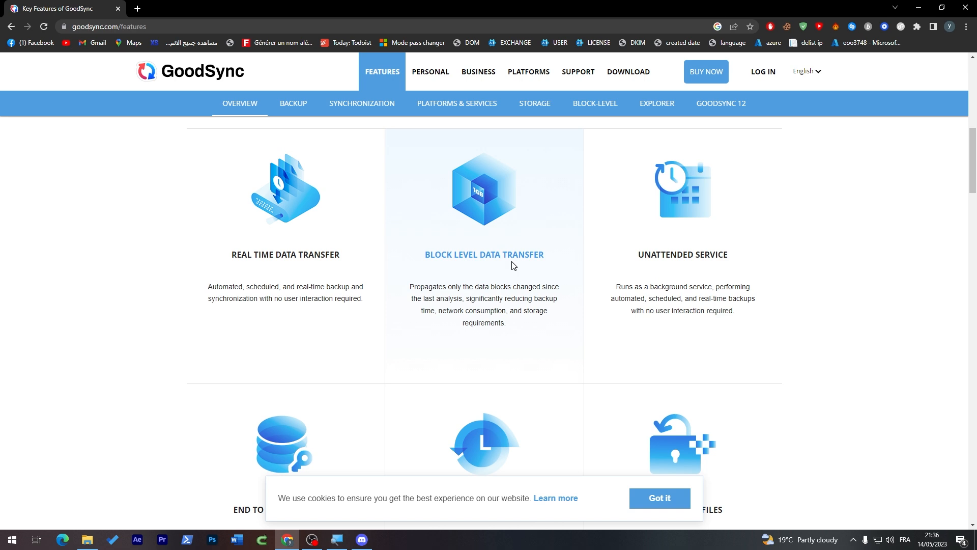
{"action": "mouse_move", "coordinate": [523, 269]}
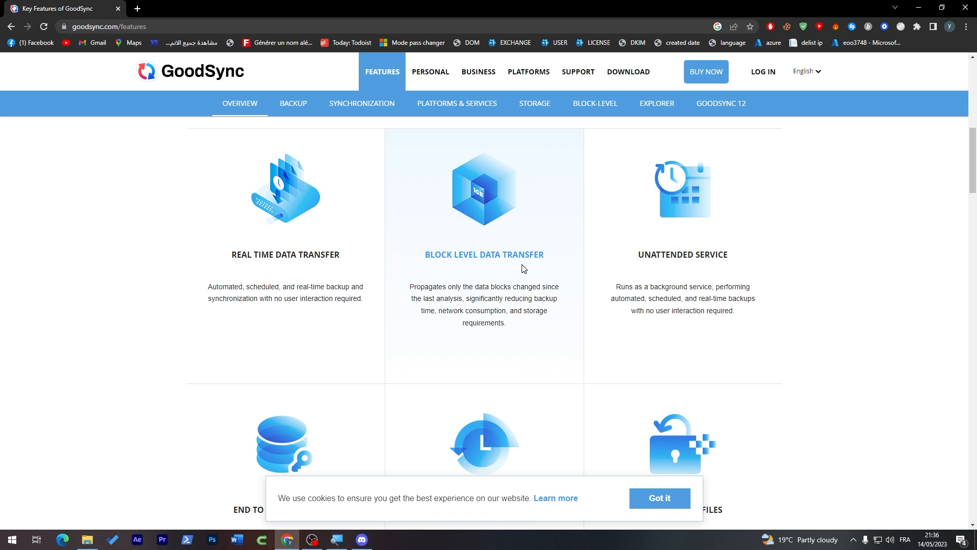
{"action": "mouse_move", "coordinate": [524, 267]}
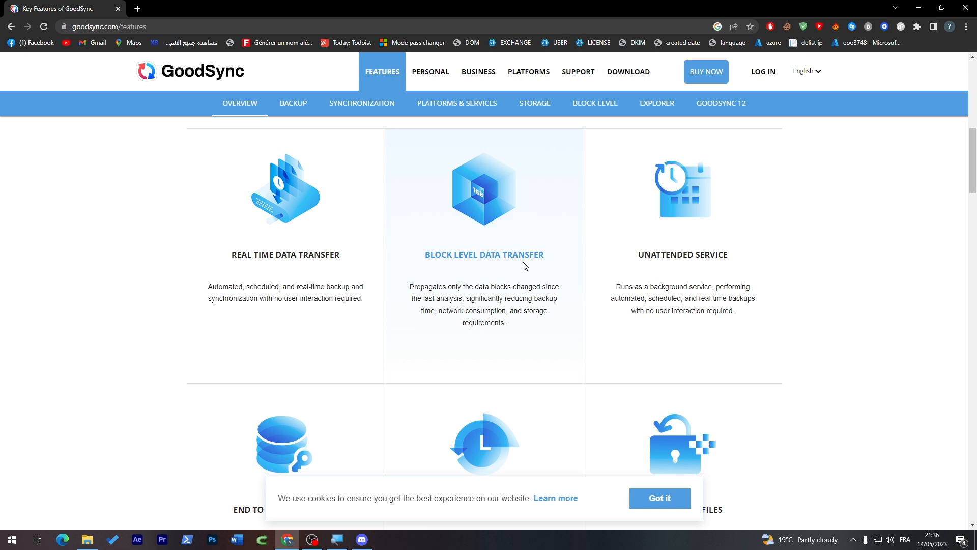
{"action": "mouse_move", "coordinate": [584, 259]}
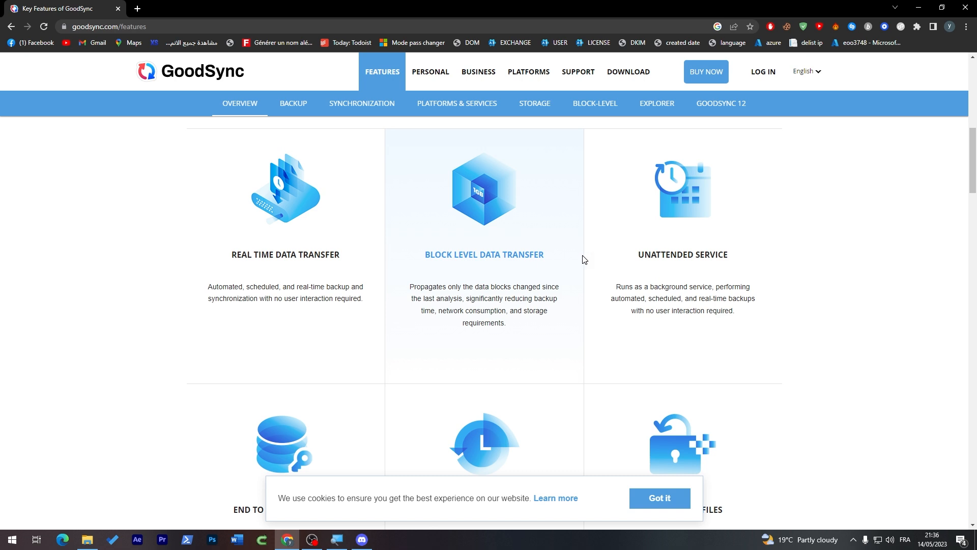
{"action": "mouse_move", "coordinate": [710, 277]}
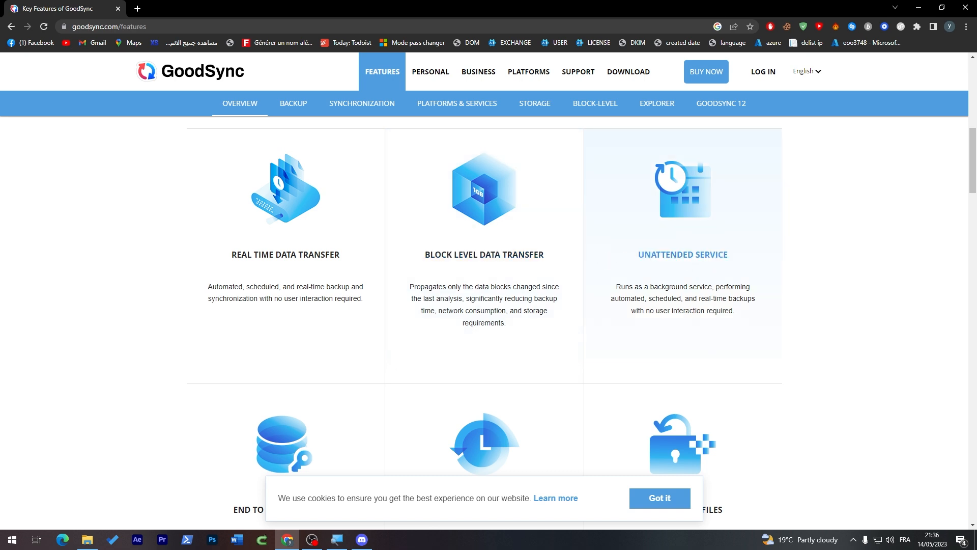
{"action": "mouse_move", "coordinate": [743, 313]}
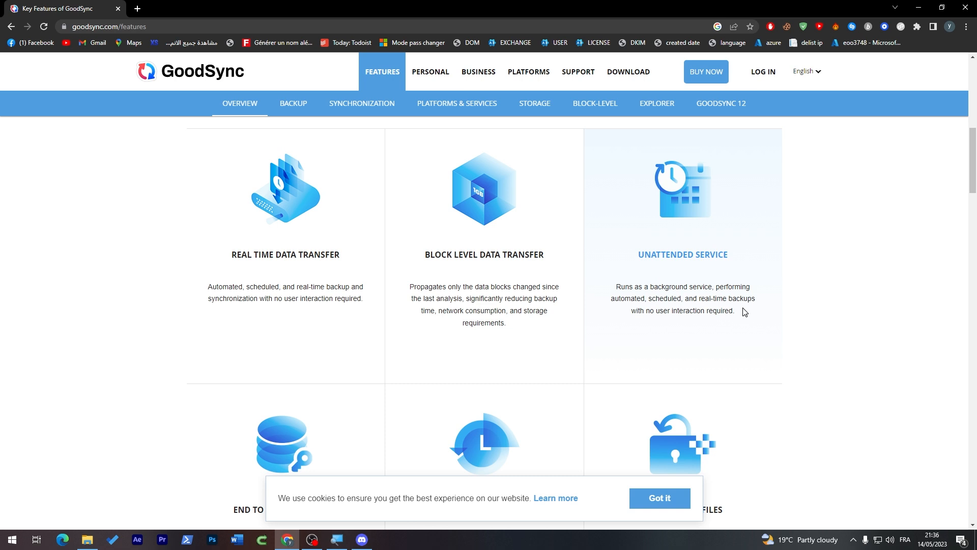
{"action": "mouse_move", "coordinate": [826, 250]}
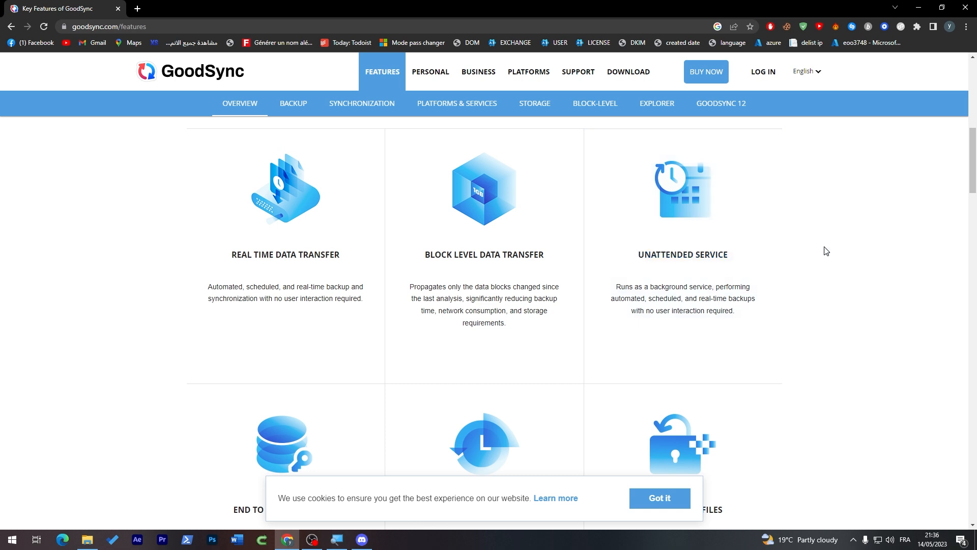
{"action": "scroll", "scroll_direction": "down", "scroll_amount": 3}
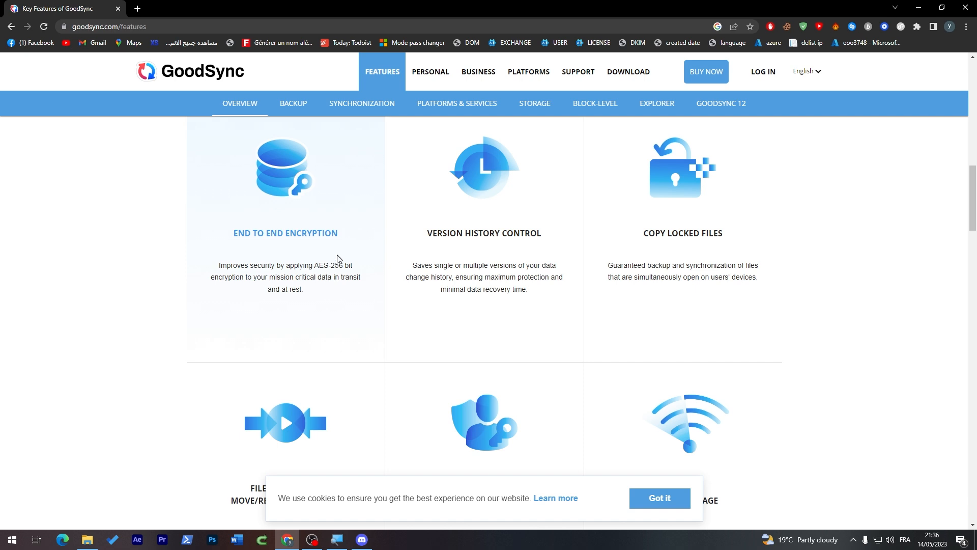
{"action": "mouse_move", "coordinate": [335, 256]}
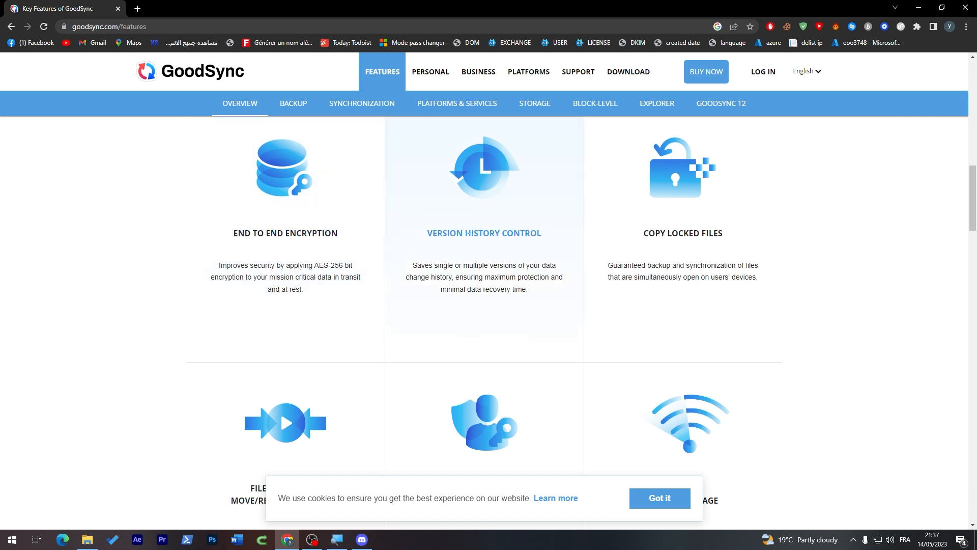
{"action": "left_click_drag", "start_coordinate": [412, 265], "coordinate": [516, 264]}
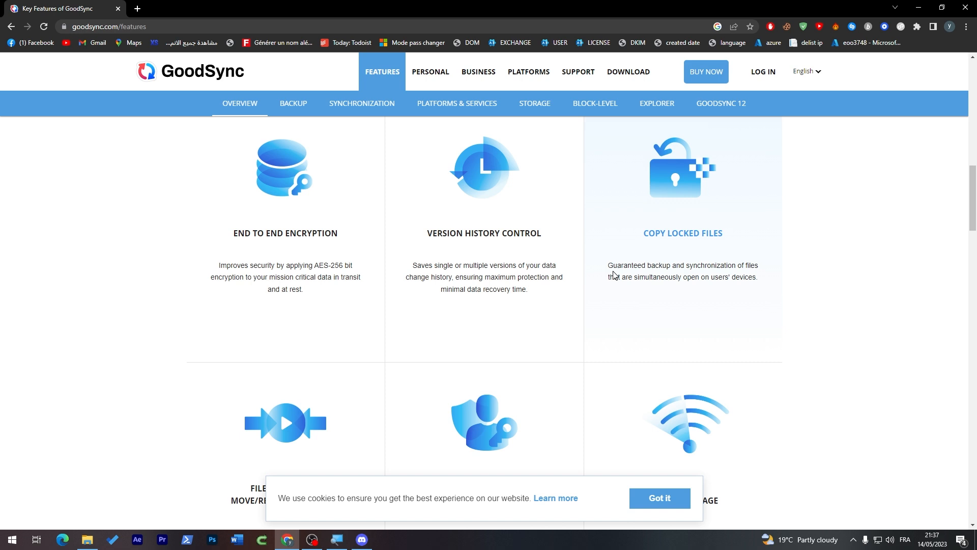
{"action": "mouse_move", "coordinate": [720, 224]}
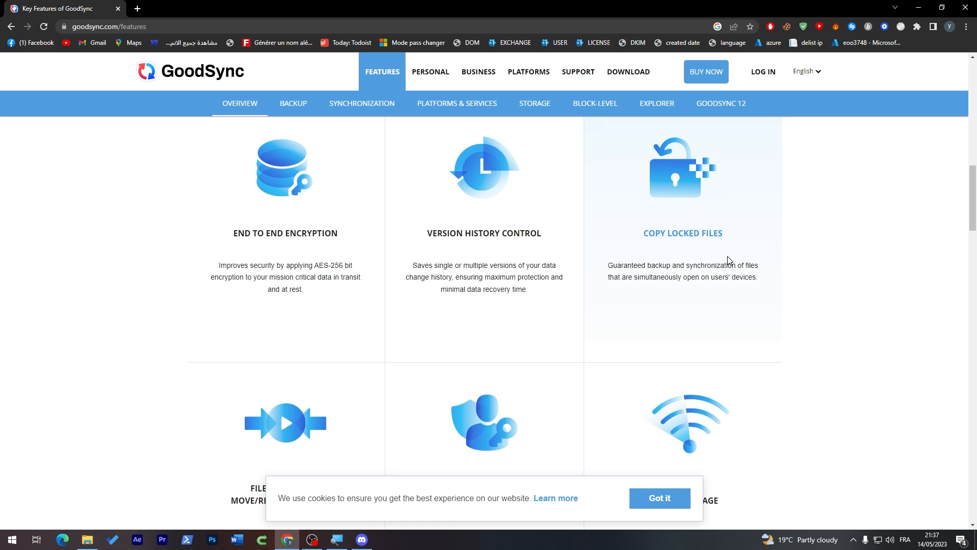
{"action": "scroll", "scroll_direction": "down", "scroll_amount": 3}
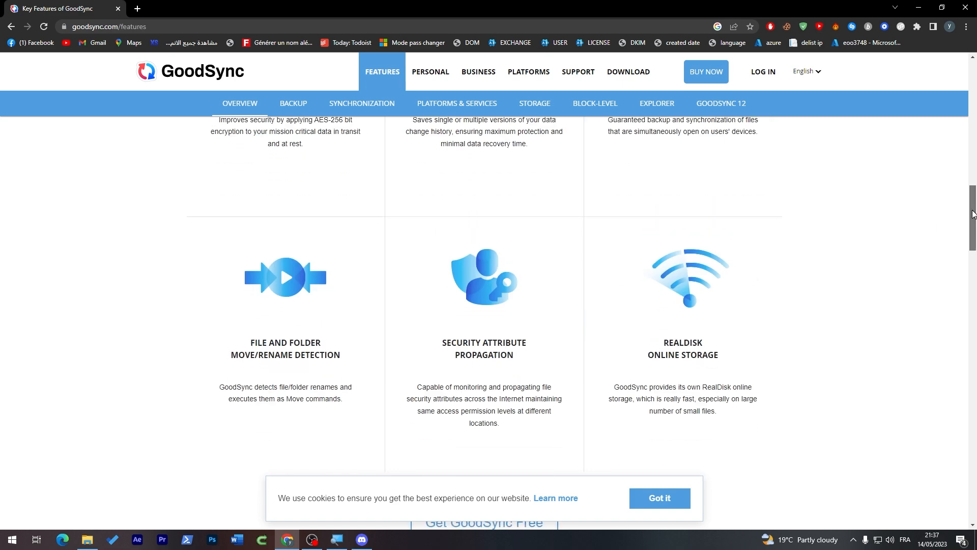
{"action": "scroll", "scroll_direction": "down", "scroll_amount": 3}
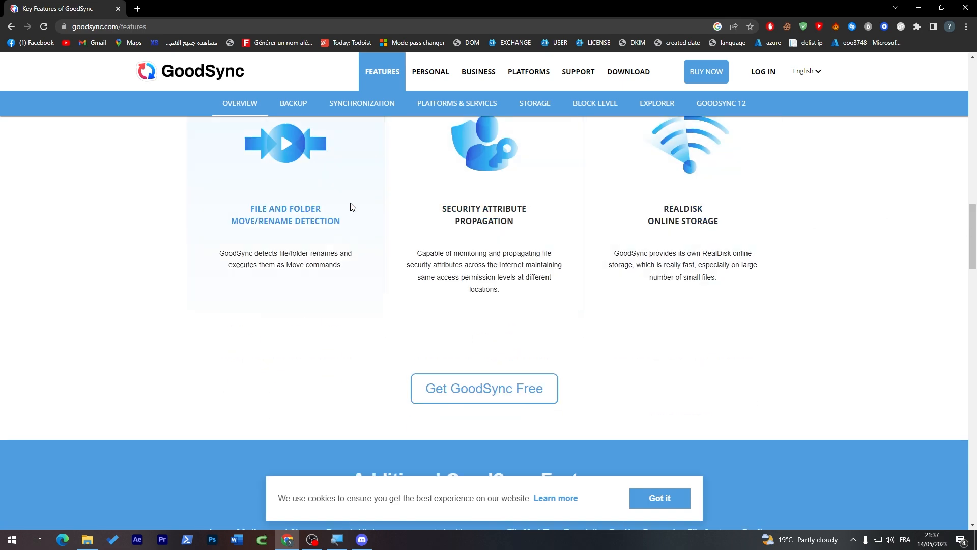
{"action": "mouse_move", "coordinate": [329, 249]}
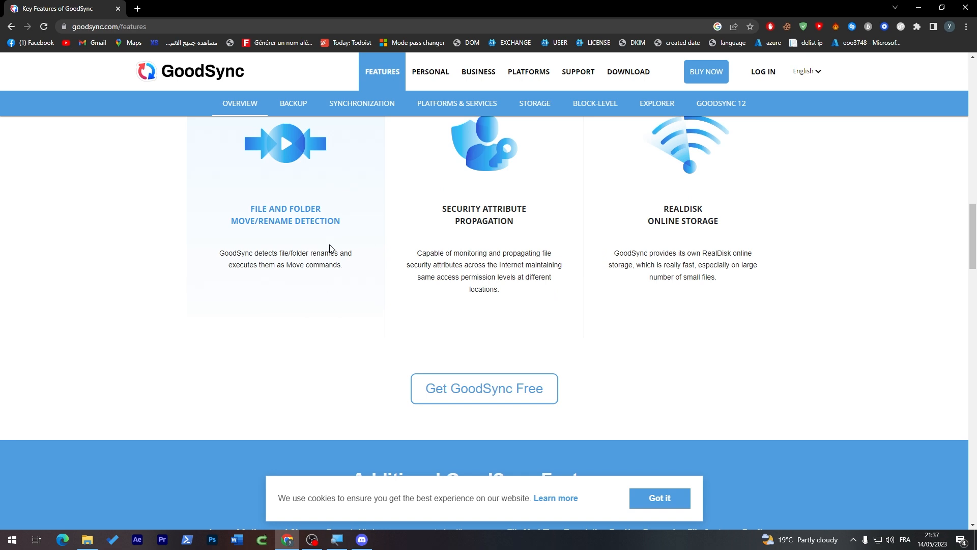
{"action": "mouse_move", "coordinate": [521, 229]}
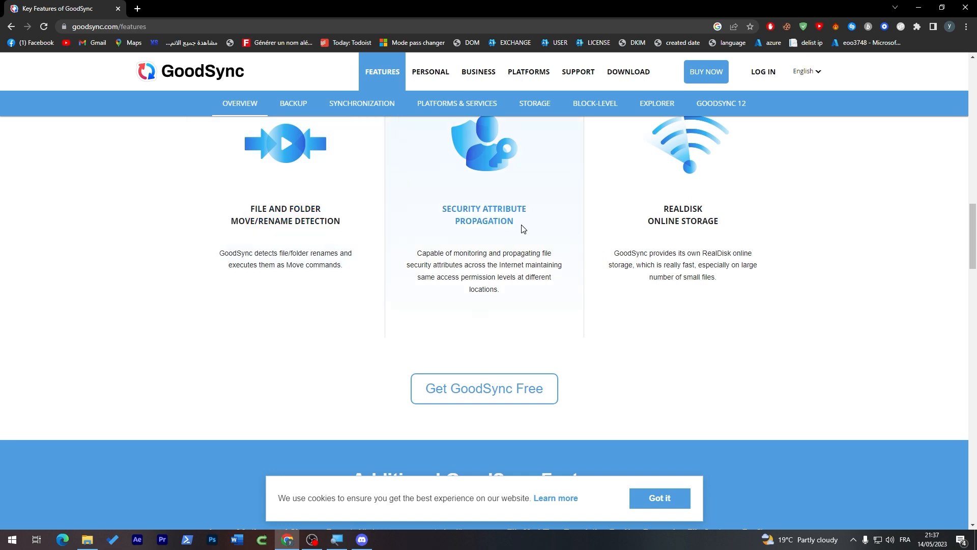
{"action": "mouse_move", "coordinate": [700, 246]}
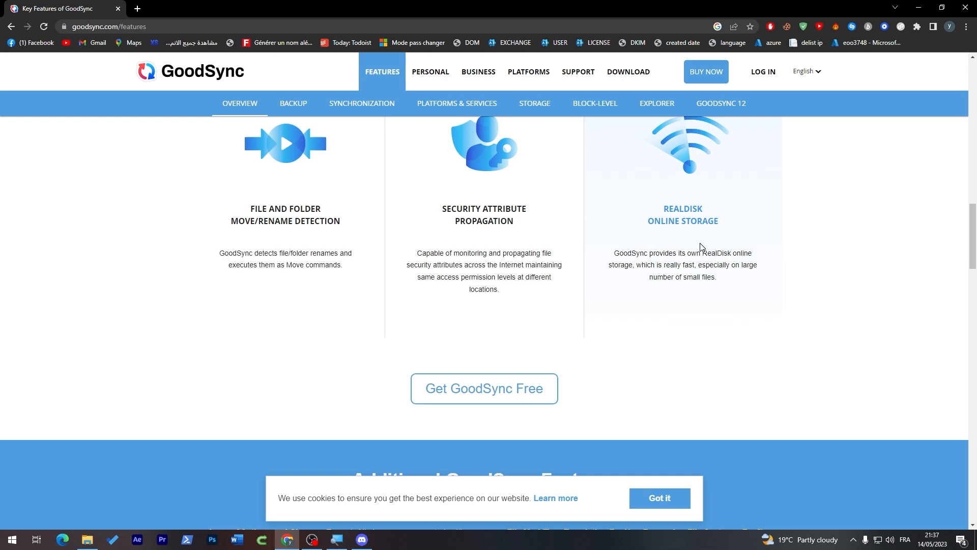
{"action": "scroll", "scroll_direction": "down", "scroll_amount": 3}
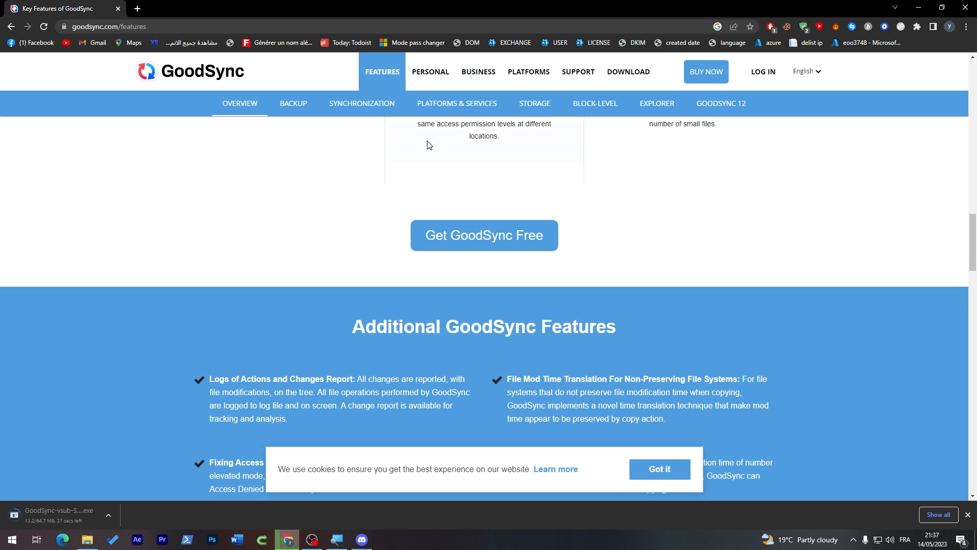
{"action": "scroll", "scroll_direction": "down", "scroll_amount": 3}
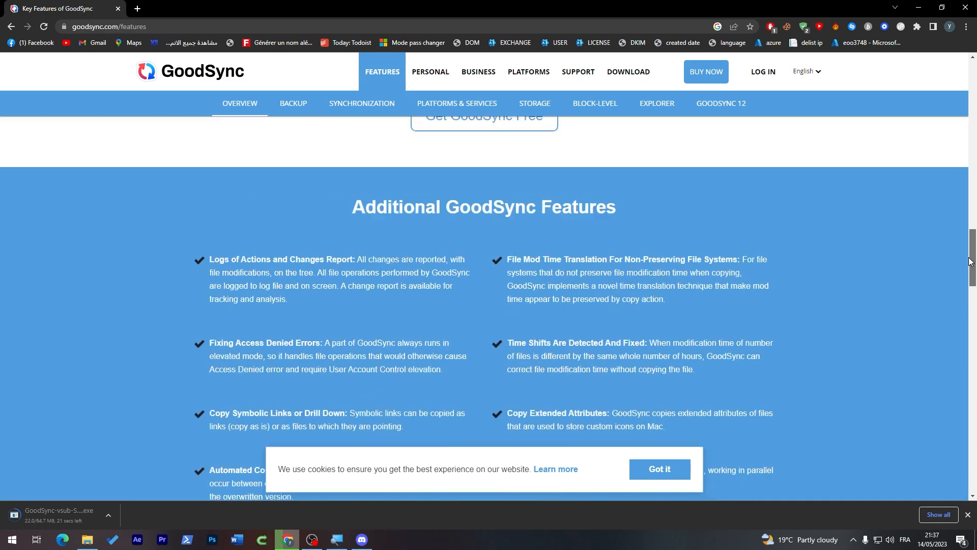
{"action": "scroll", "scroll_direction": "up", "scroll_amount": 3}
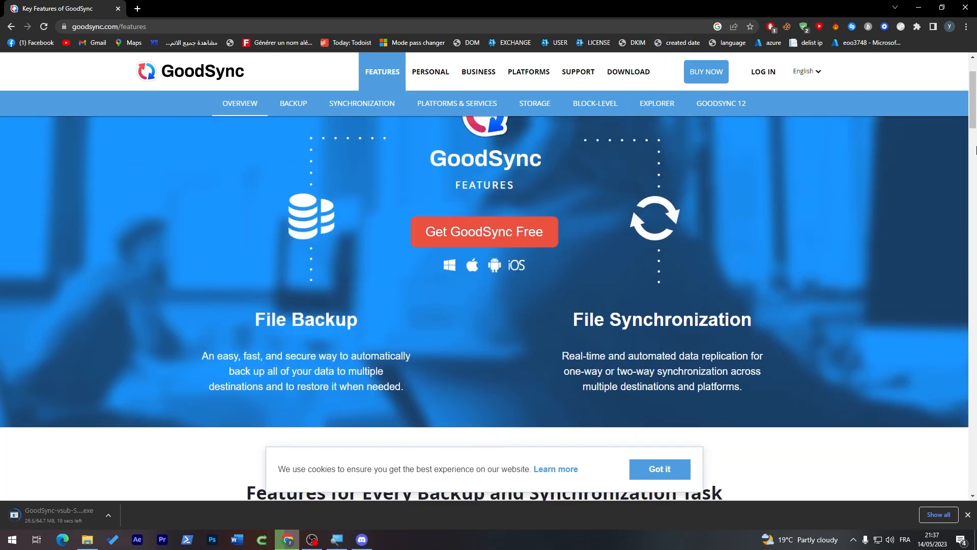
Revisit the GoodSync Personal pricing via Buy Now, then return as the download finishes
{"action": "left_click", "coordinate": [704, 71]}
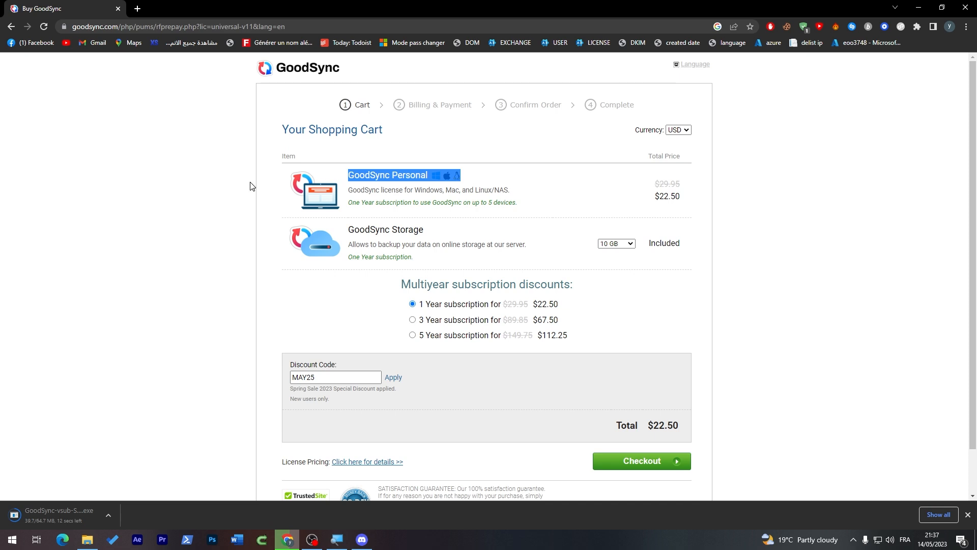
{"action": "scroll", "scroll_direction": "down", "scroll_amount": 3}
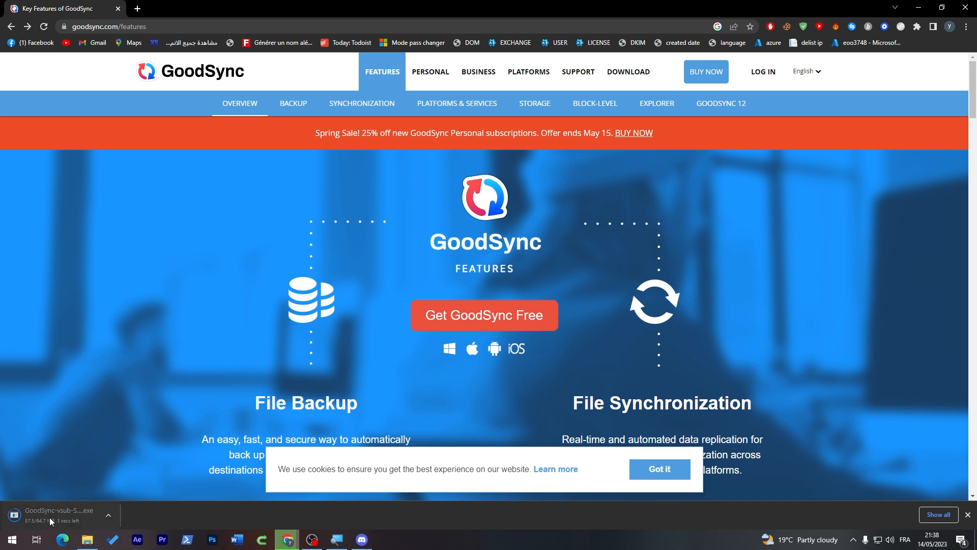
{"action": "mouse_move", "coordinate": [73, 464]}
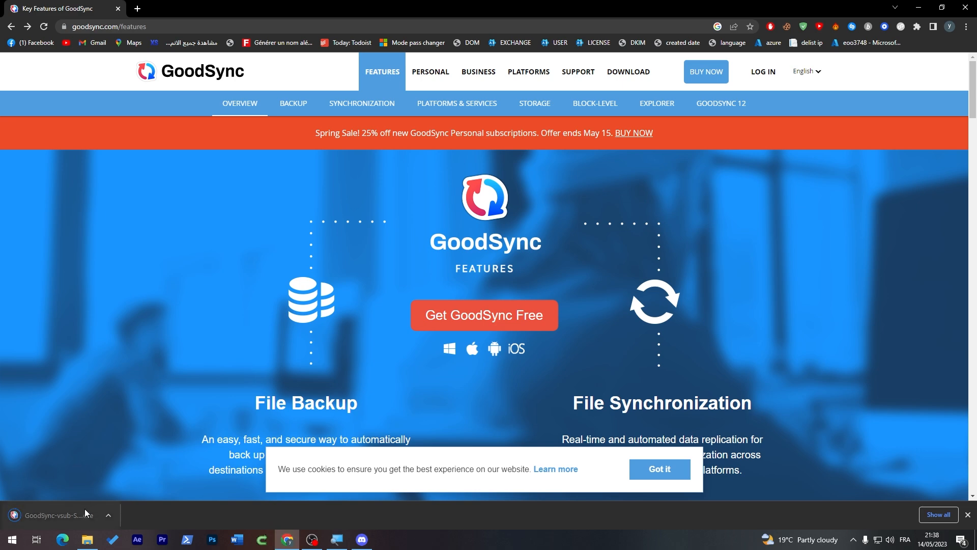
{"action": "mouse_move", "coordinate": [147, 436]}
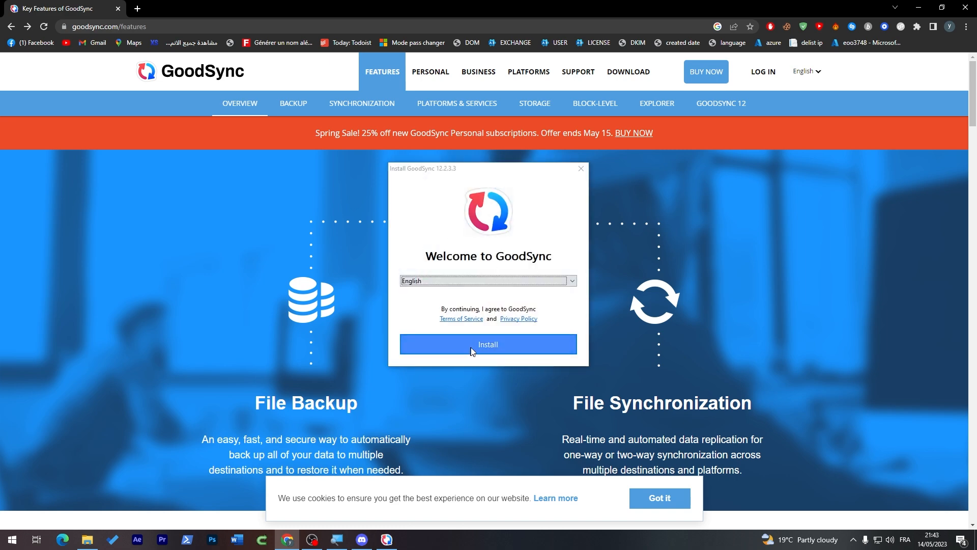
Install GoodSync in English and choose Sign Up to create a new account
{"action": "left_click", "coordinate": [488, 344]}
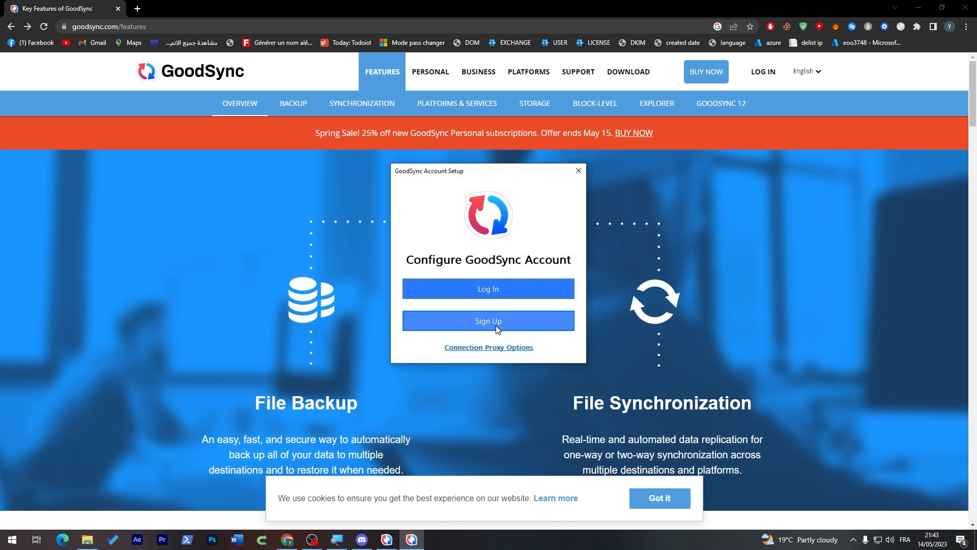
{"action": "left_click", "coordinate": [487, 320]}
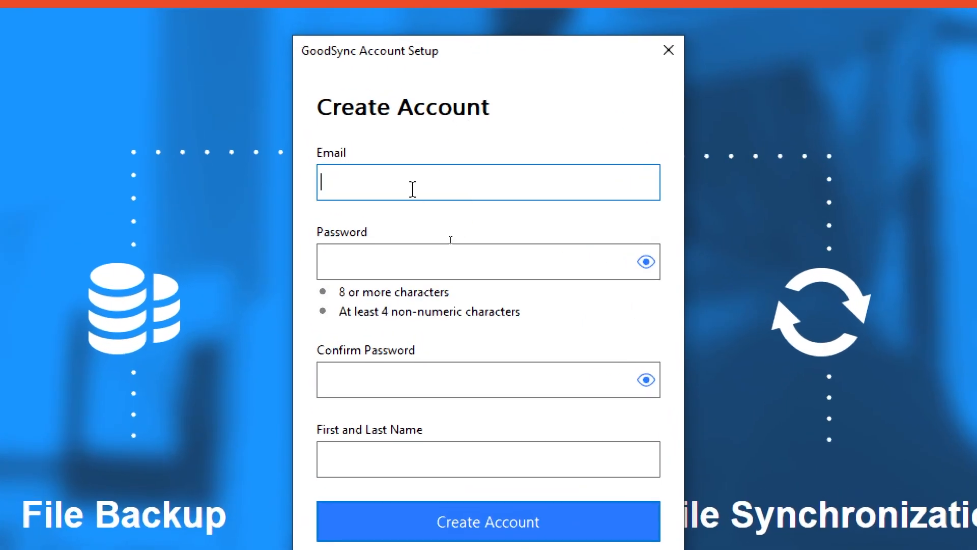
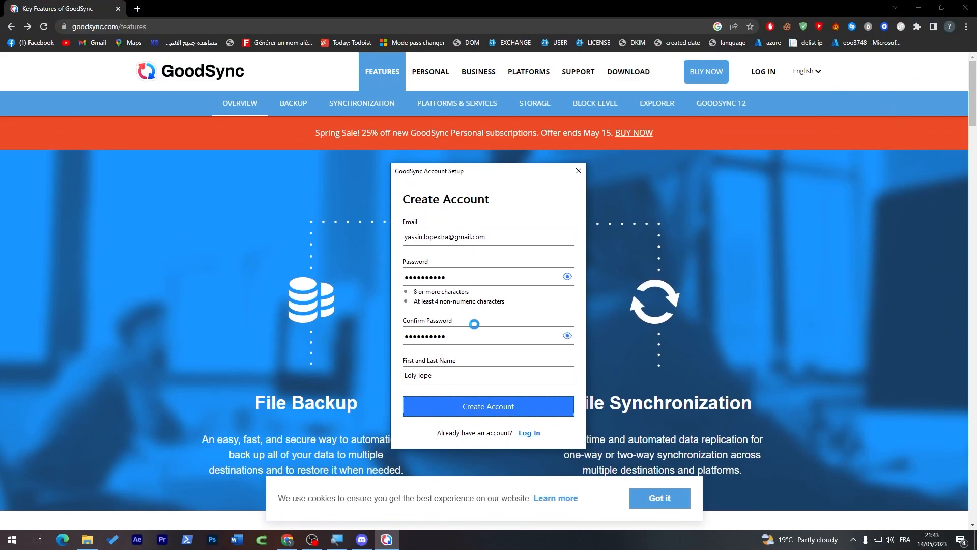
Create the account, keep Serve files to other devices enabled, and finish with Start Using GoodSync
{"action": "left_click", "coordinate": [488, 406]}
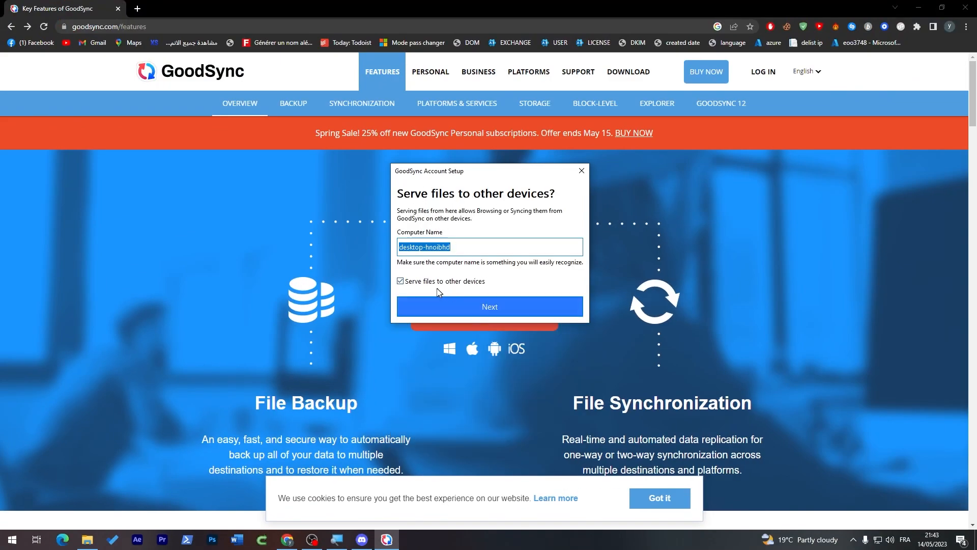
{"action": "left_click", "coordinate": [489, 307]}
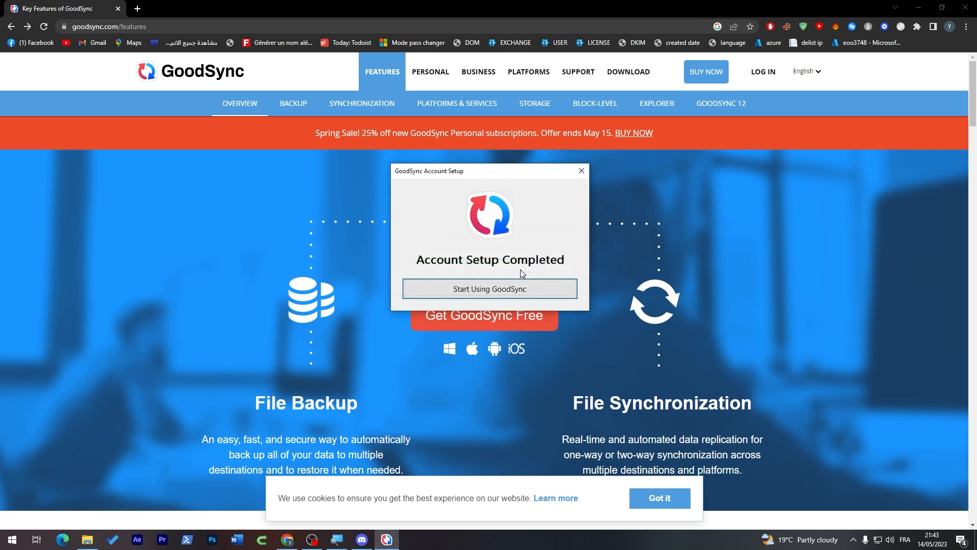
{"action": "mouse_move", "coordinate": [410, 293]}
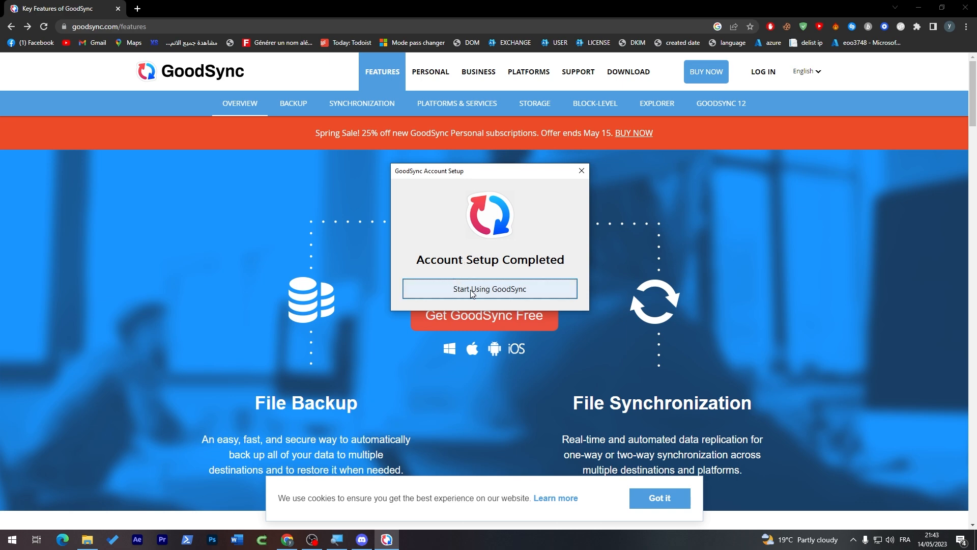
{"action": "left_click", "coordinate": [490, 288]}
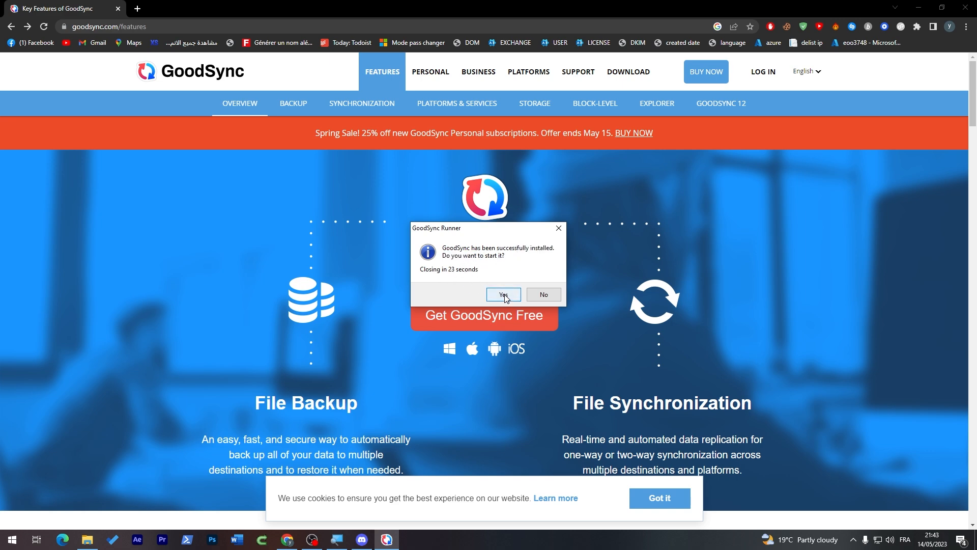
Confirm Yes in the GoodSync Runner prompt to launch GoodSync
{"action": "left_click", "coordinate": [503, 295]}
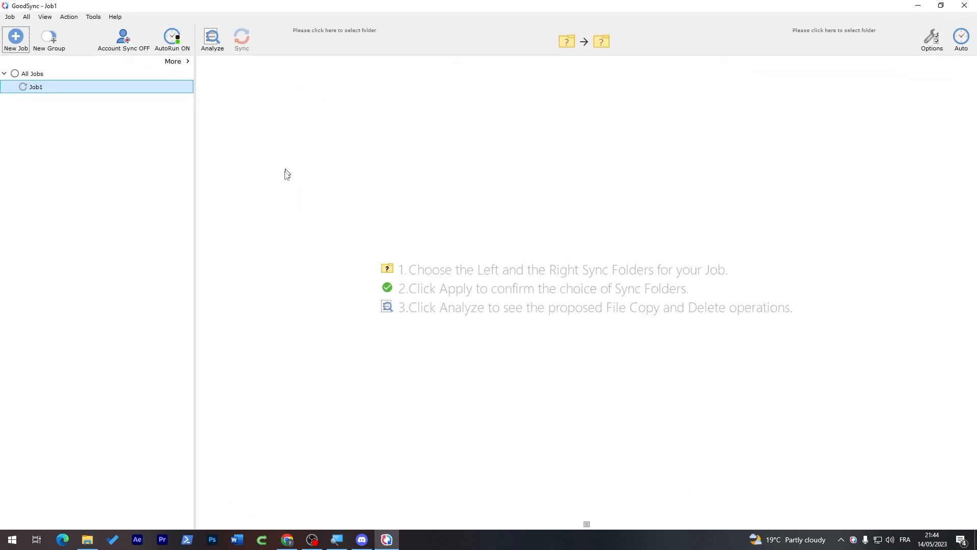
Create a new Backup-type job named 'Back up for Pc'
{"action": "left_click", "coordinate": [15, 38]}
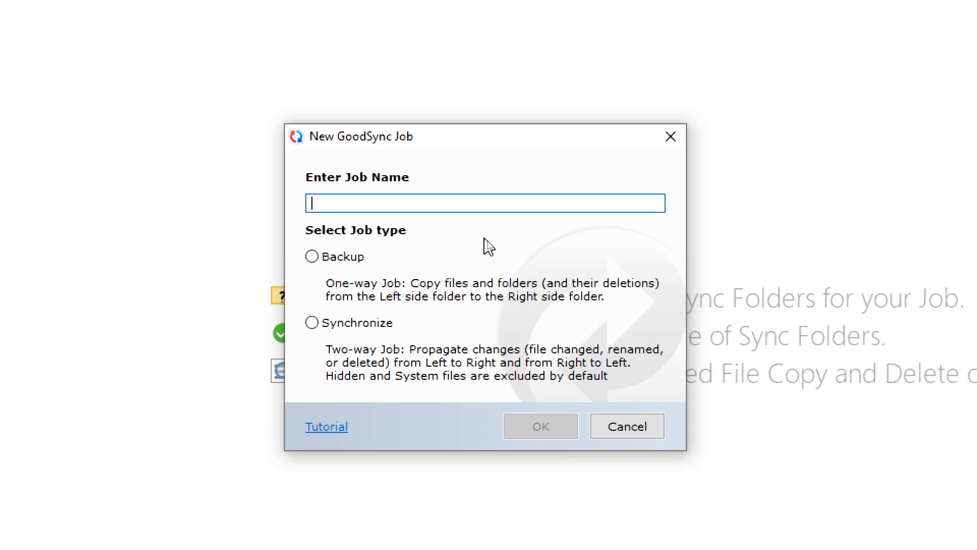
{"action": "left_click", "coordinate": [312, 256]}
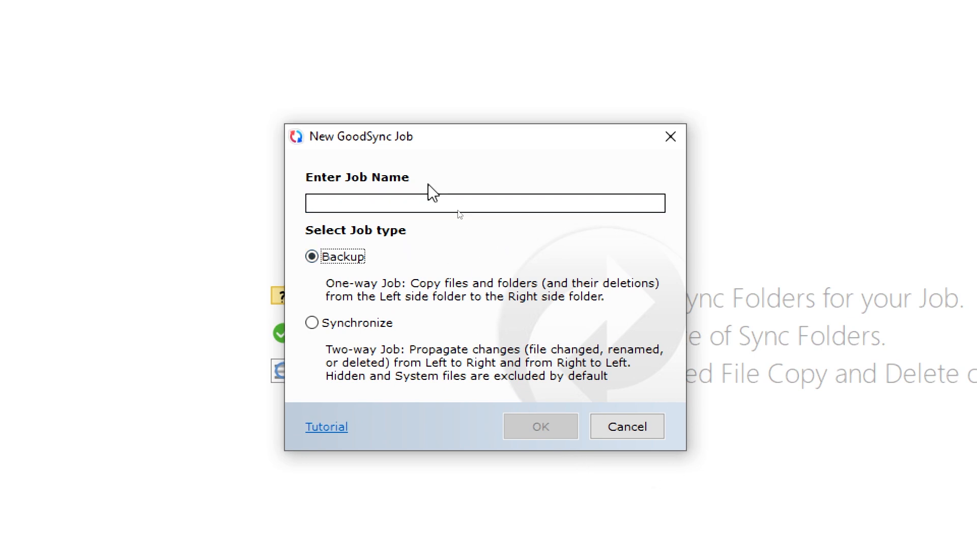
{"action": "type", "text": "Back"}
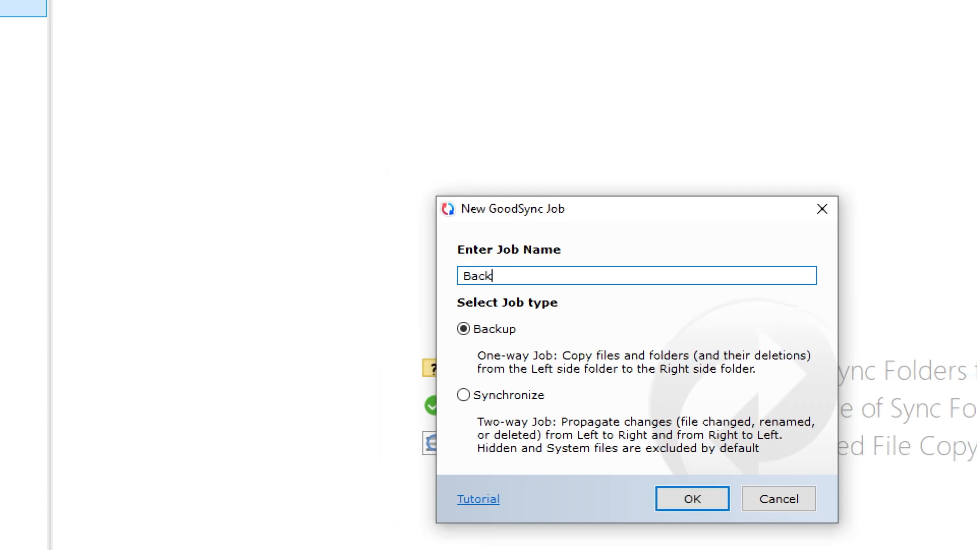
{"action": "left_click", "coordinate": [693, 497]}
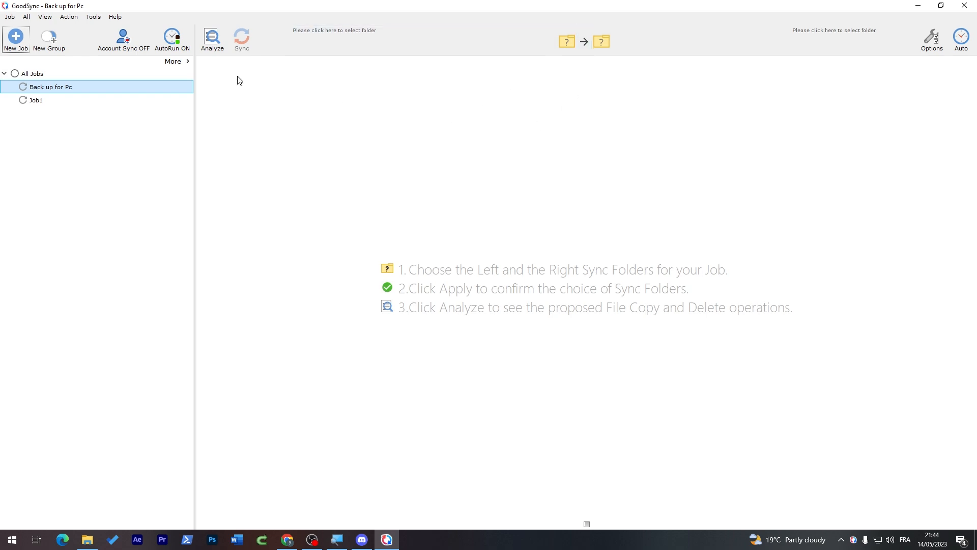
Start Analyze and browse folders under My Computer > ULTRAPC for the backup job
{"action": "left_click", "coordinate": [212, 38]}
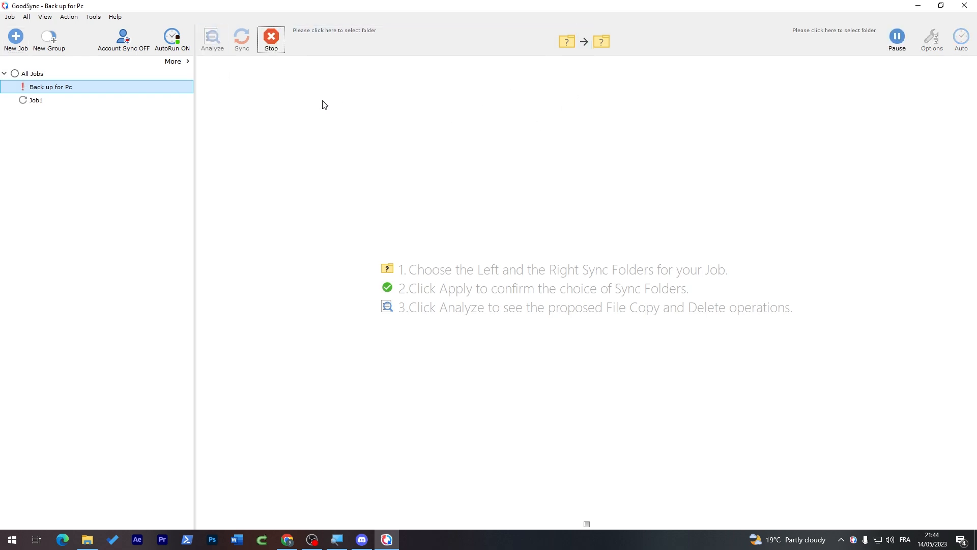
{"action": "left_click", "coordinate": [271, 39]}
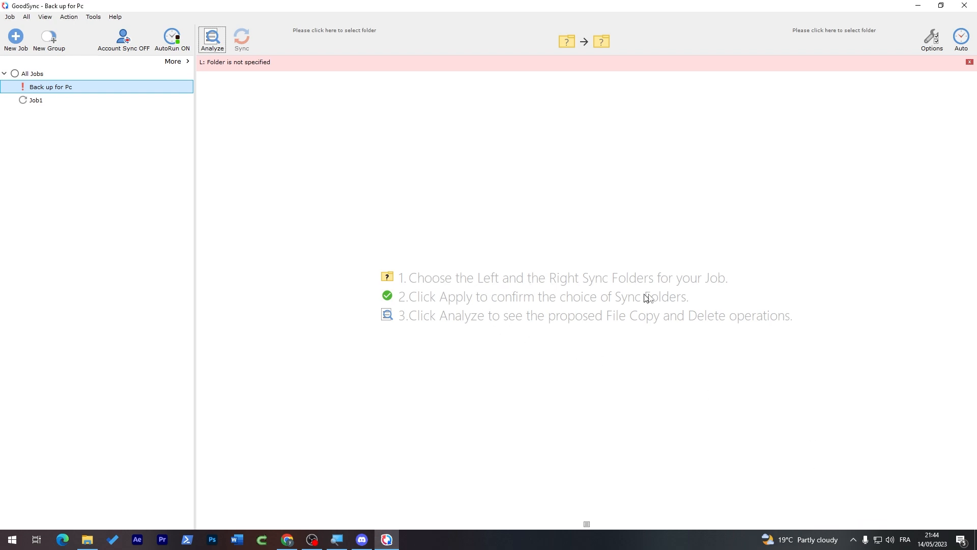
{"action": "mouse_move", "coordinate": [572, 83]}
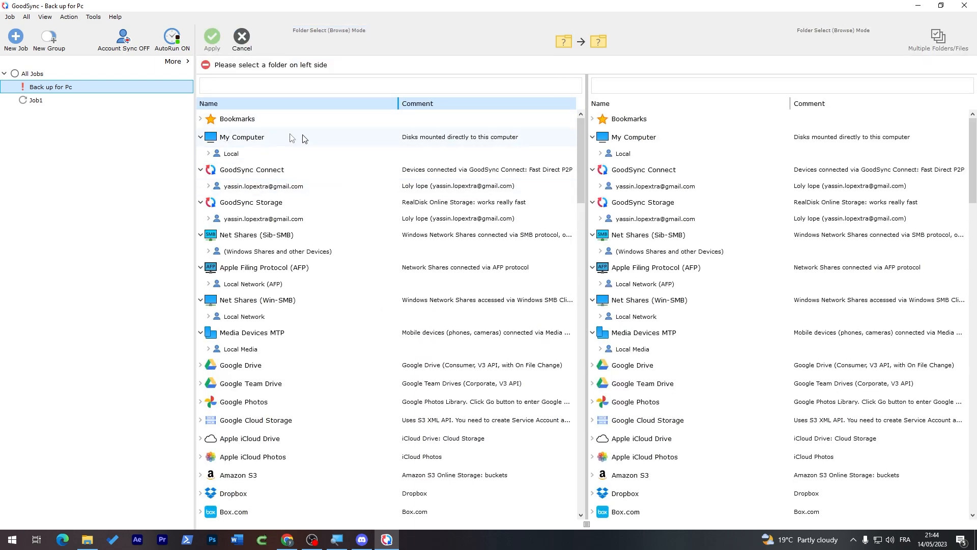
{"action": "scroll", "scroll_direction": "down", "scroll_amount": 3}
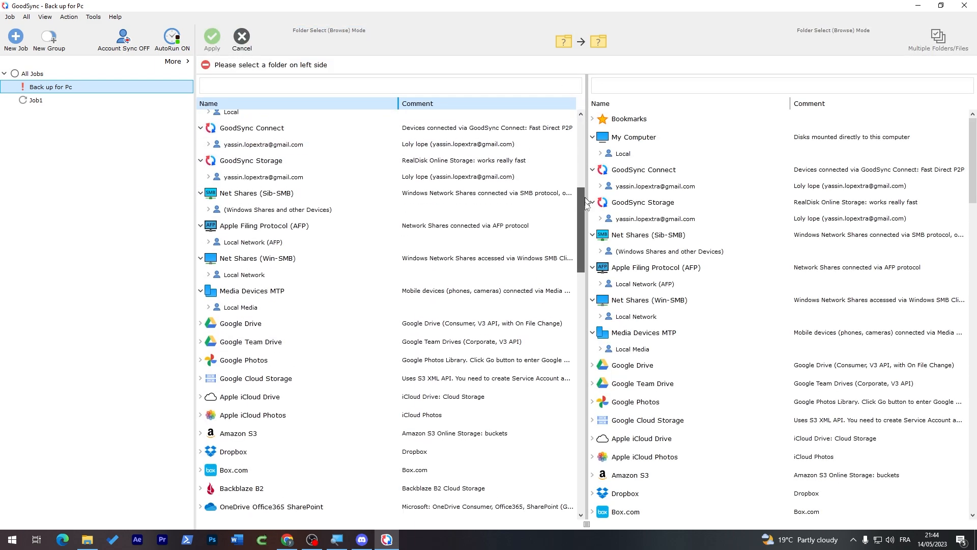
{"action": "scroll", "scroll_direction": "down", "scroll_amount": 3}
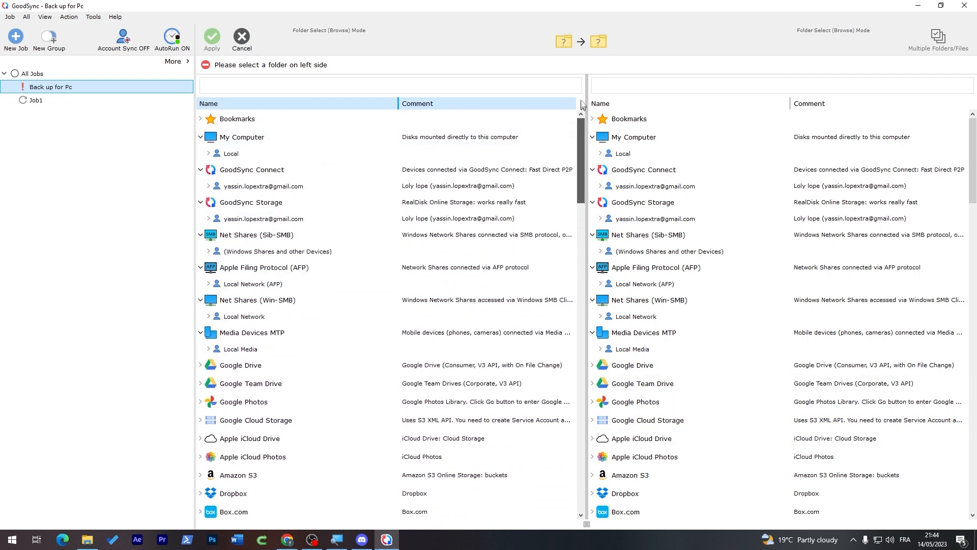
{"action": "left_click", "coordinate": [241, 136]}
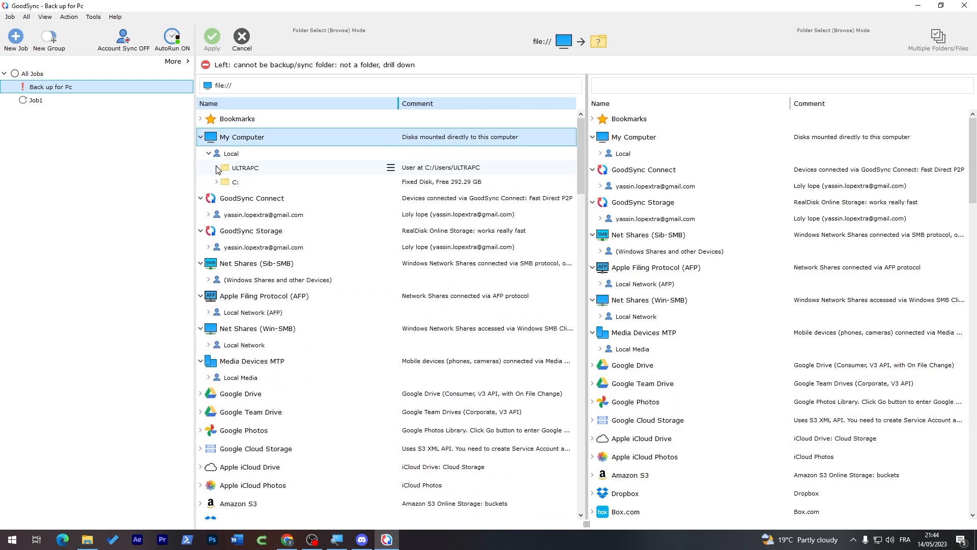
{"action": "double_click", "coordinate": [244, 167]}
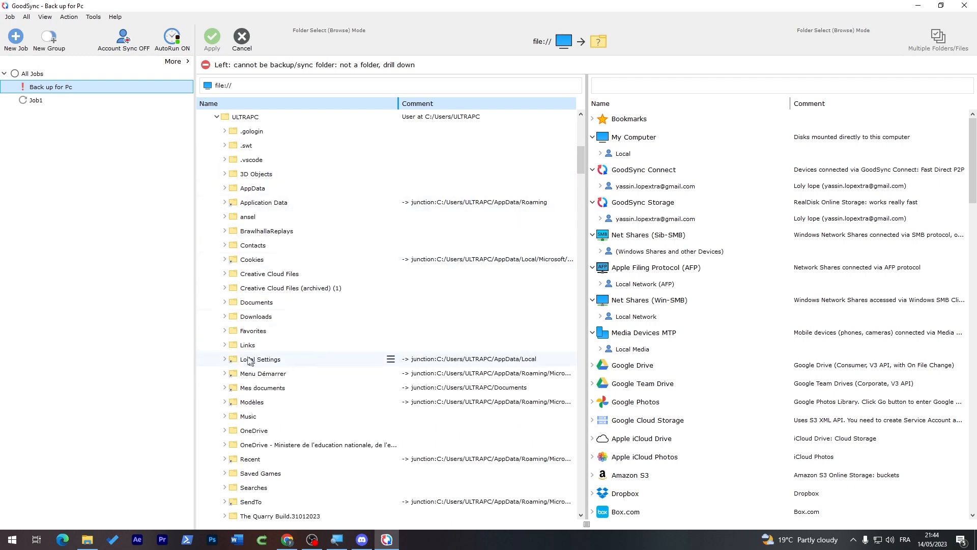
Choose Downloads as the source and the .swt folder as the destination for Back up for Pc
{"action": "left_click", "coordinate": [235, 316]}
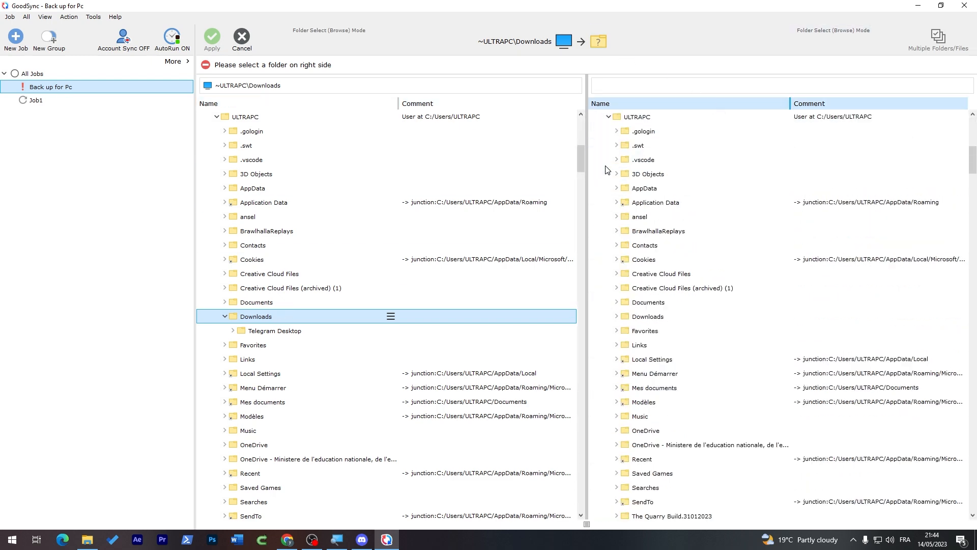
{"action": "left_click", "coordinate": [636, 116]}
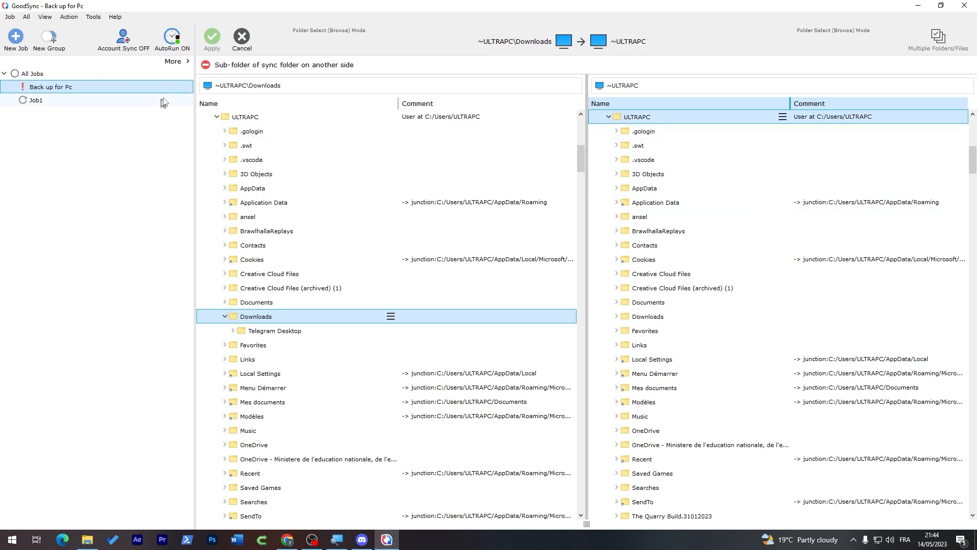
{"action": "left_click", "coordinate": [637, 145]}
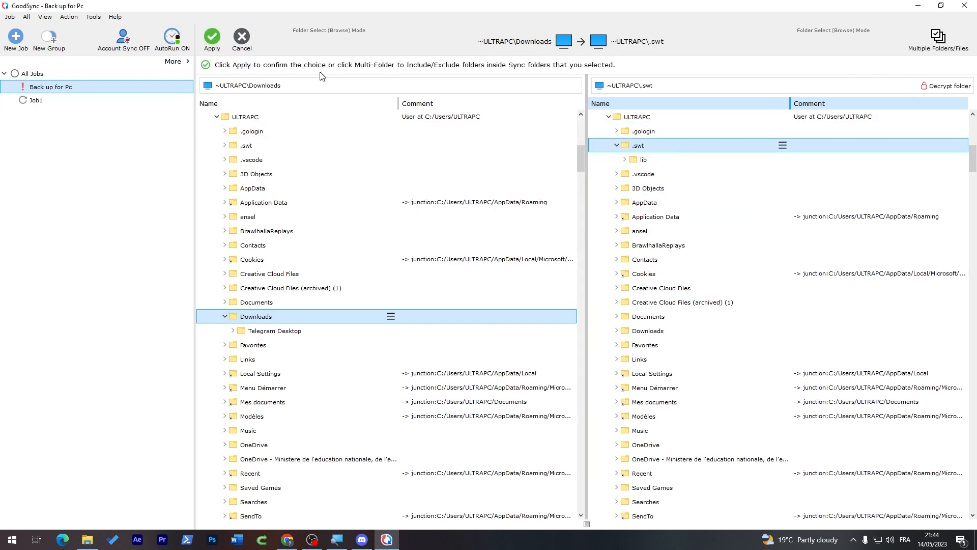
{"action": "left_click", "coordinate": [212, 38]}
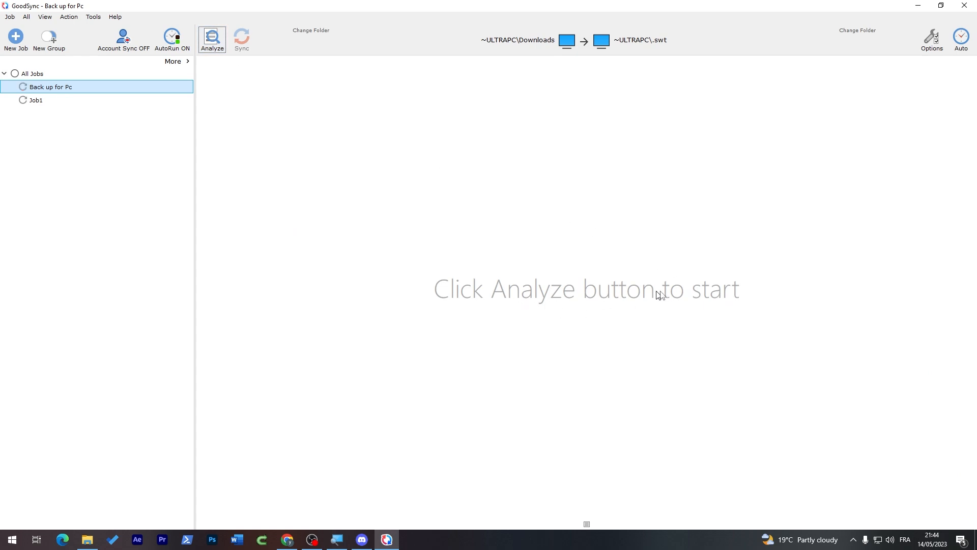
{"action": "mouse_move", "coordinate": [863, 116]}
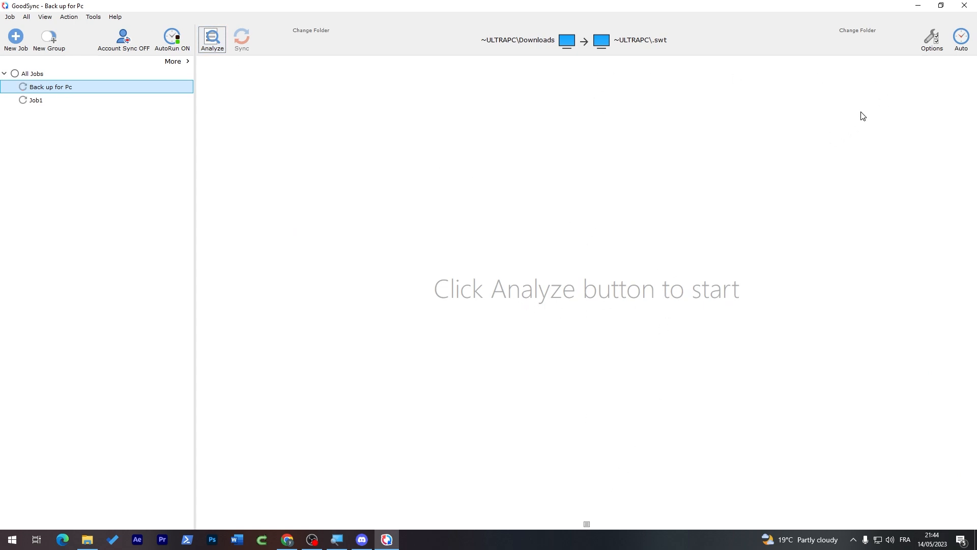
Analyze the 'Back up for Pc' Downloads job and review its 402 listed changes
{"action": "left_click", "coordinate": [212, 39]}
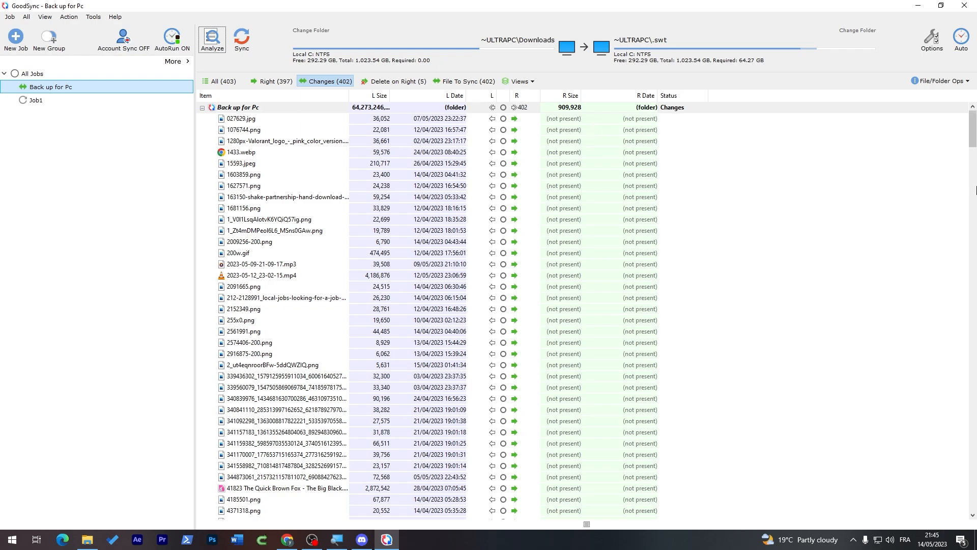
{"action": "scroll", "scroll_direction": "down", "scroll_amount": 3}
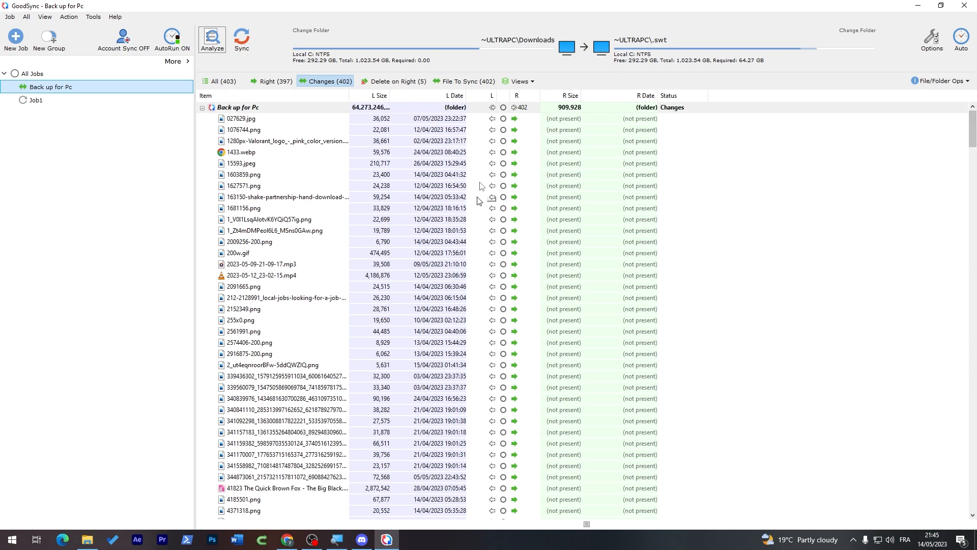
{"action": "mouse_move", "coordinate": [428, 73]}
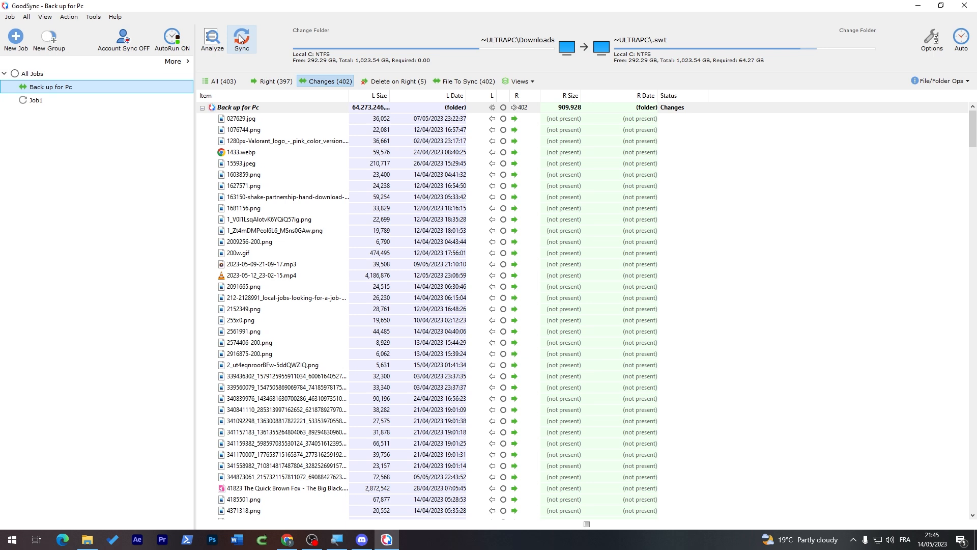
{"action": "mouse_move", "coordinate": [242, 38]}
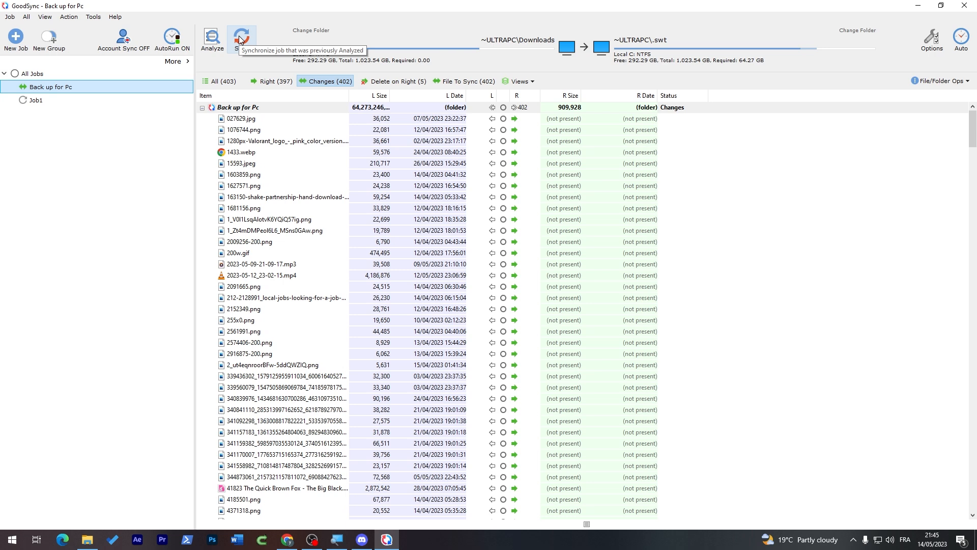
{"action": "mouse_move", "coordinate": [684, 165]}
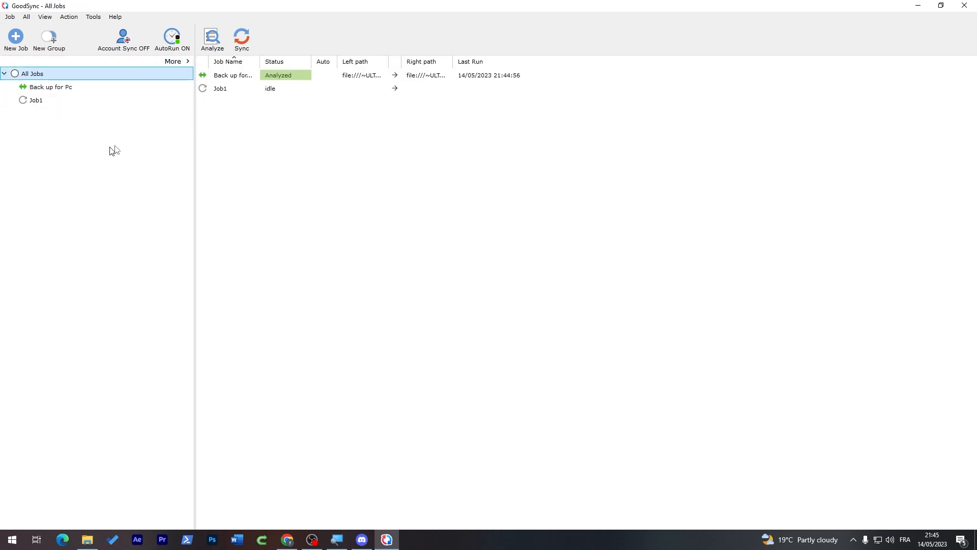
Create a new Synchronize job named LZAz
{"action": "left_click", "coordinate": [15, 37]}
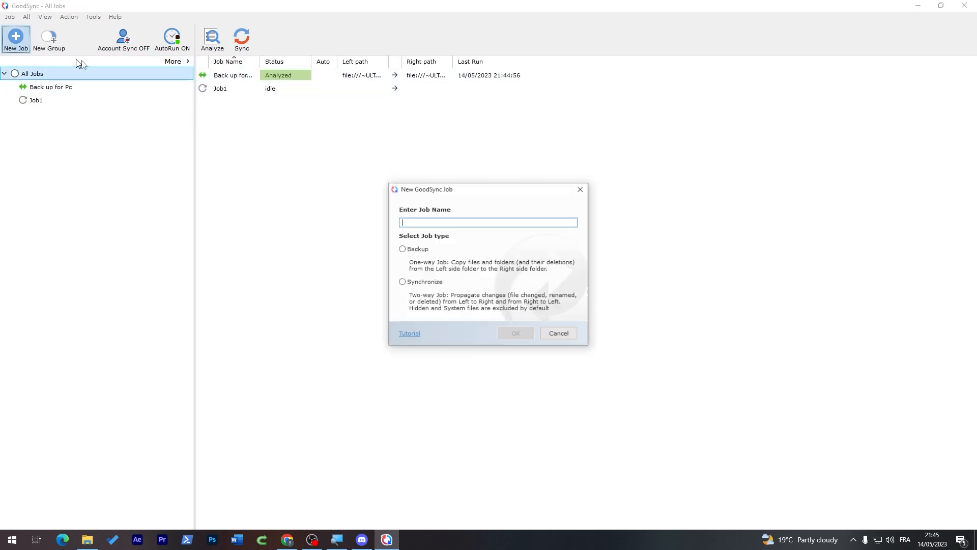
{"action": "left_click", "coordinate": [403, 282]}
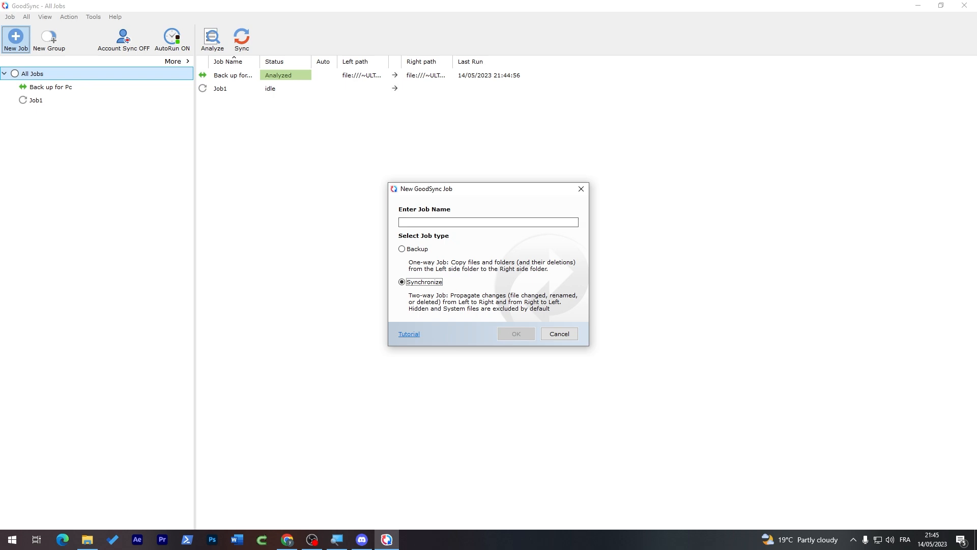
{"action": "type", "text": "LZAz"}
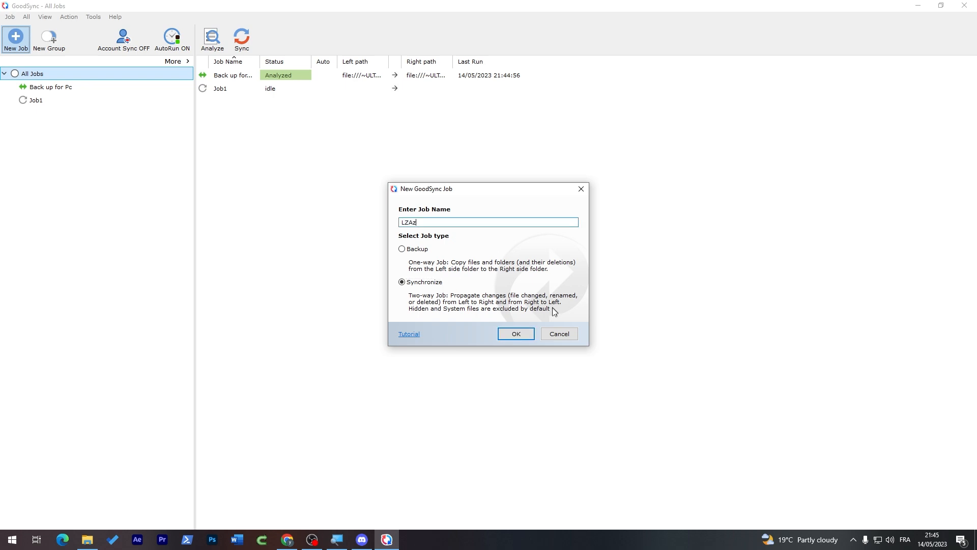
{"action": "left_click", "coordinate": [515, 334]}
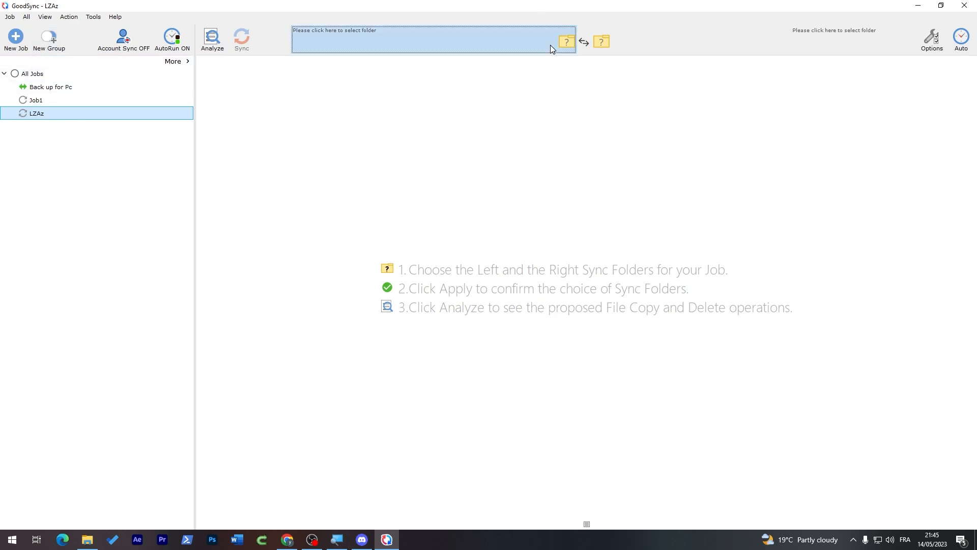
Pair C:\~ULTRAPC - Backup with ~ULTRAPC as the LZAz folders, accepting the recommended backup folder
{"action": "left_click", "coordinate": [432, 40]}
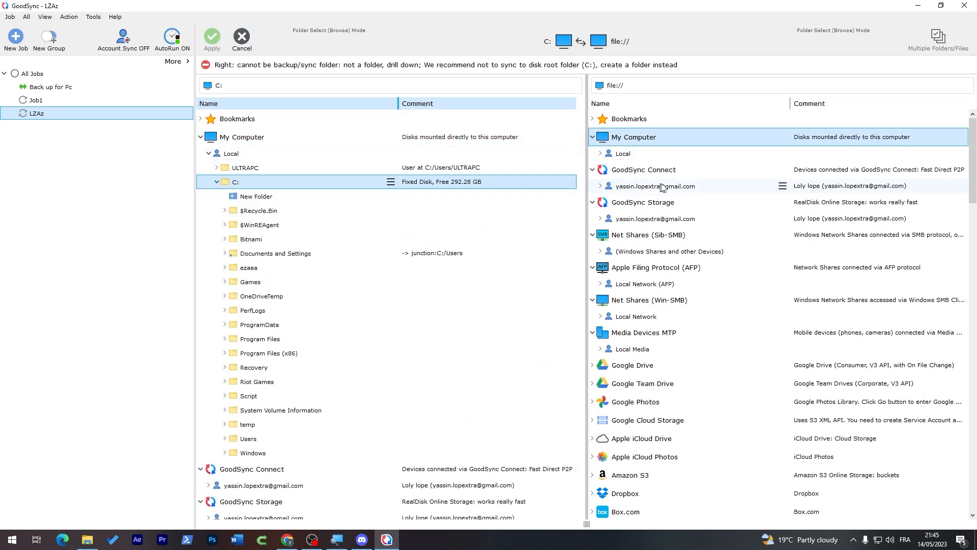
{"action": "left_click", "coordinate": [211, 35]}
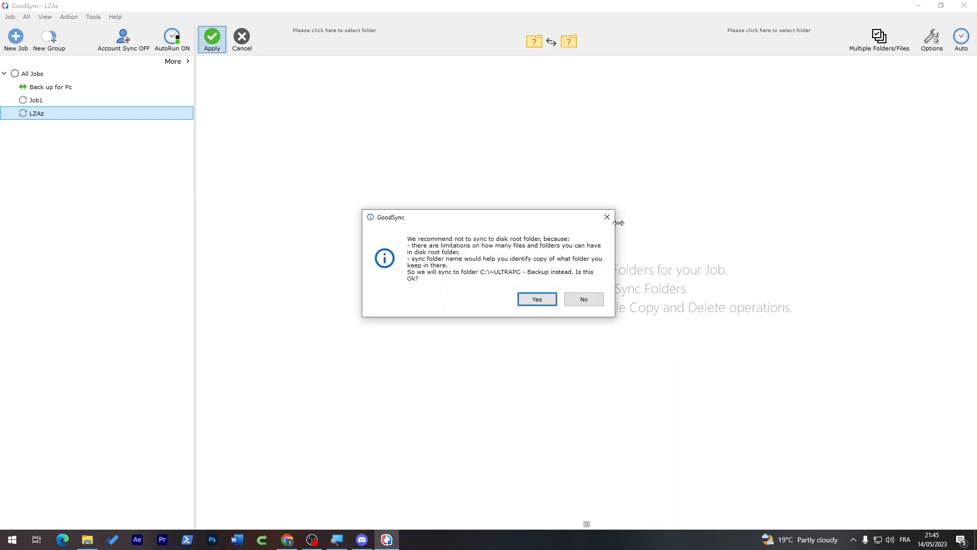
{"action": "left_click", "coordinate": [536, 299]}
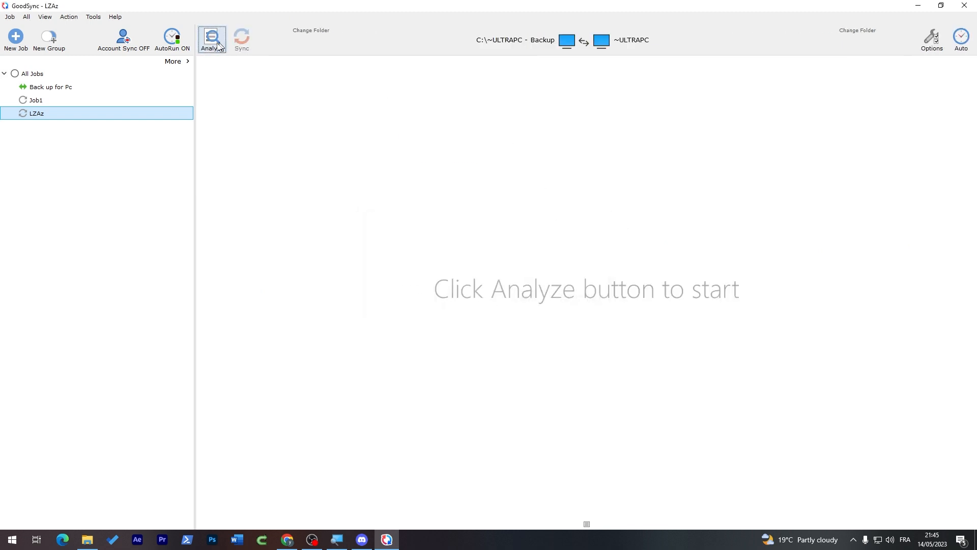
Analyze the LZAz job, finishing with one error and about 67K changes listed
{"action": "left_click", "coordinate": [211, 39]}
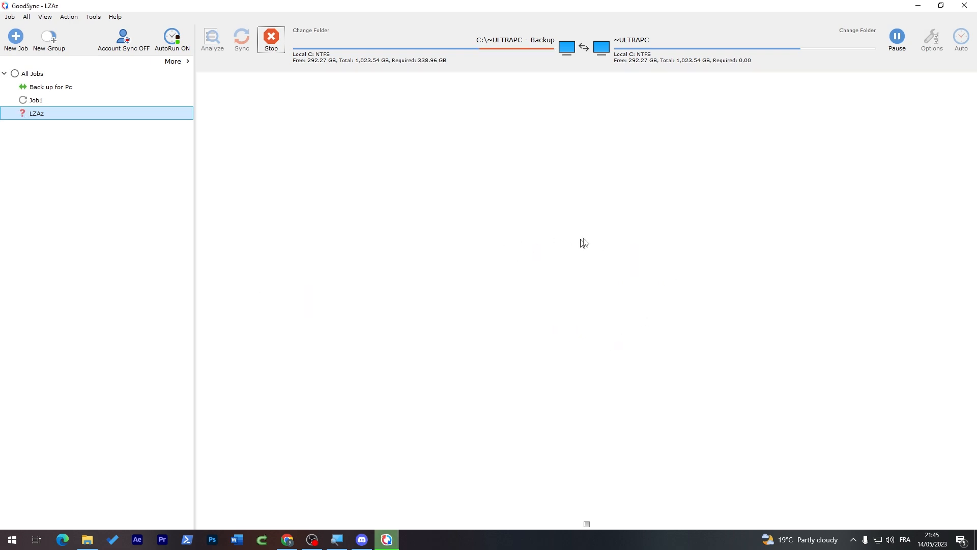
{"action": "left_click", "coordinate": [211, 37]}
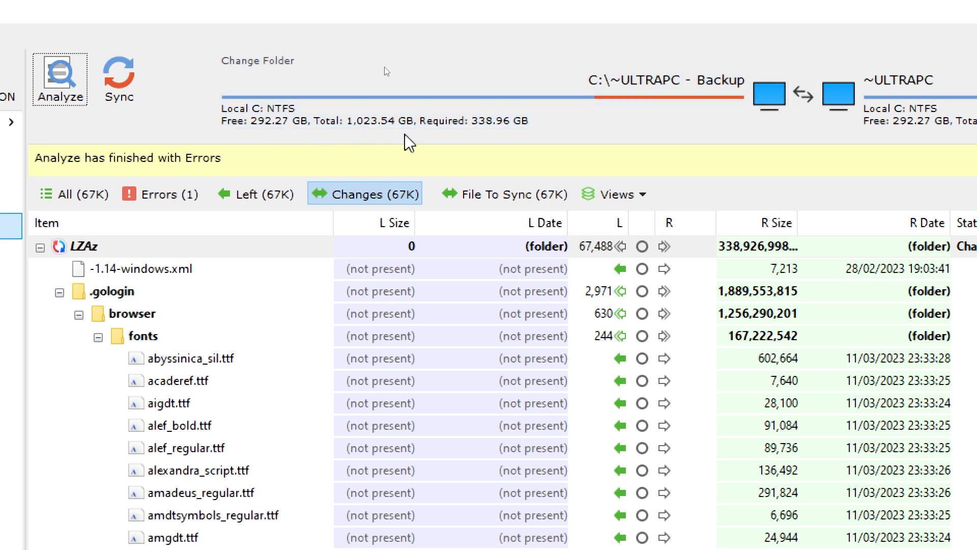
{"action": "mouse_move", "coordinate": [505, 141]}
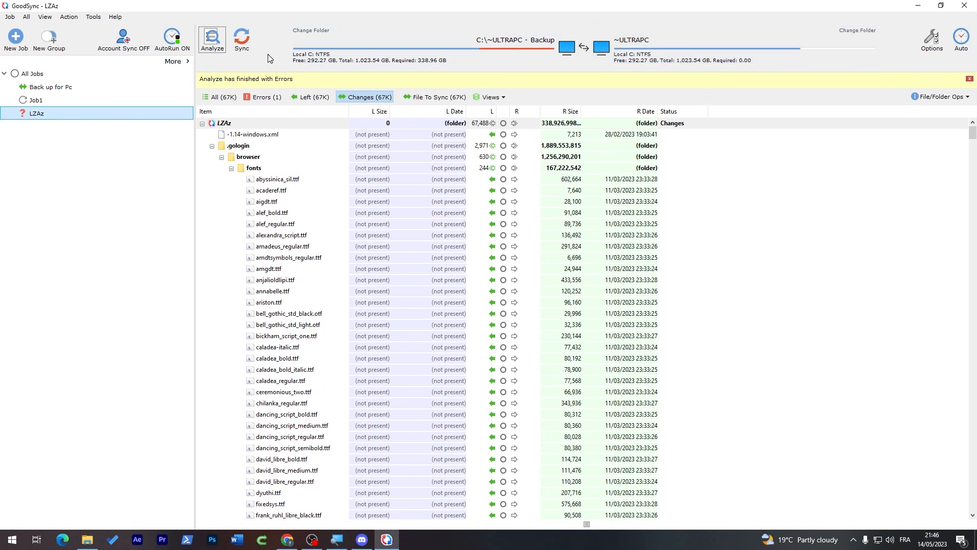
{"action": "mouse_move", "coordinate": [242, 62]}
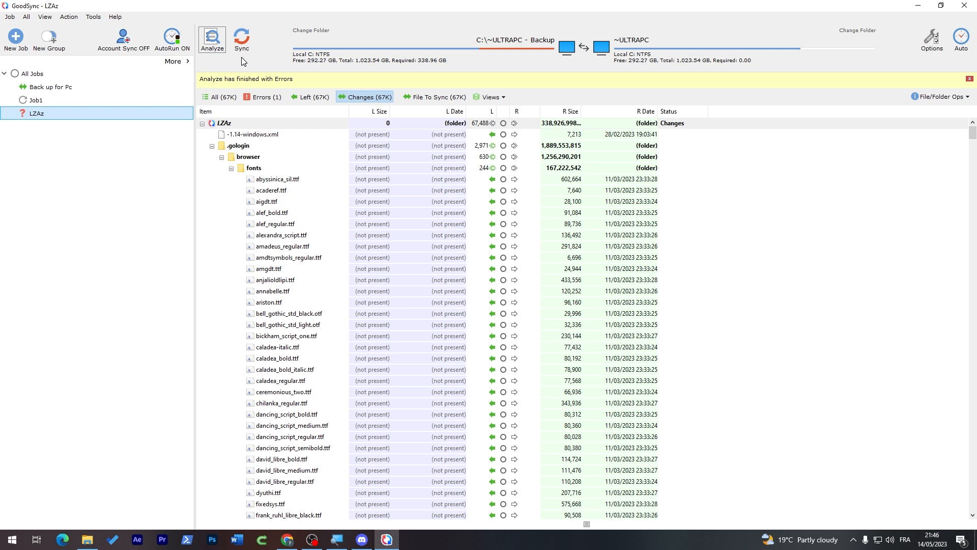
{"action": "mouse_move", "coordinate": [242, 38]}
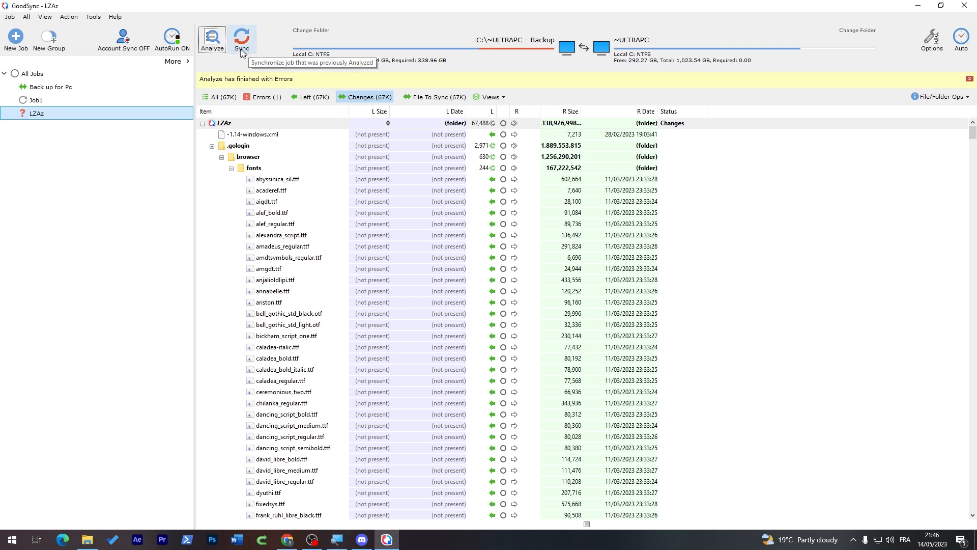
{"action": "mouse_move", "coordinate": [124, 38]}
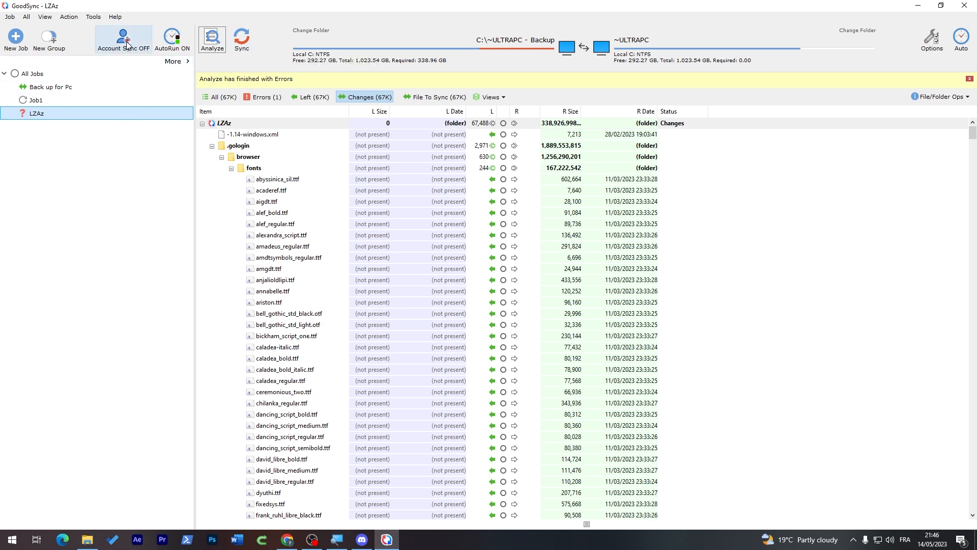
Create a job group with the default name New Group and view it in the tree
{"action": "left_click", "coordinate": [49, 39]}
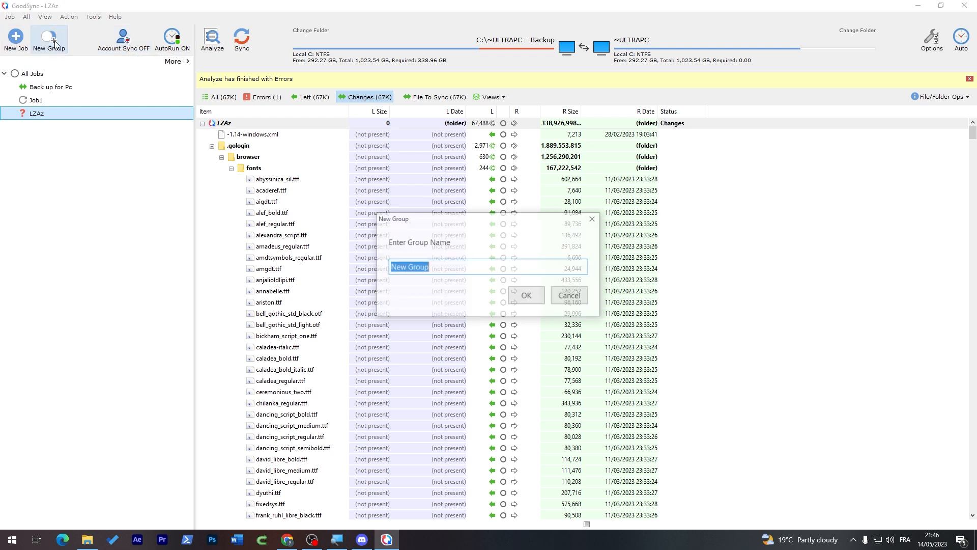
{"action": "left_click", "coordinate": [526, 295]}
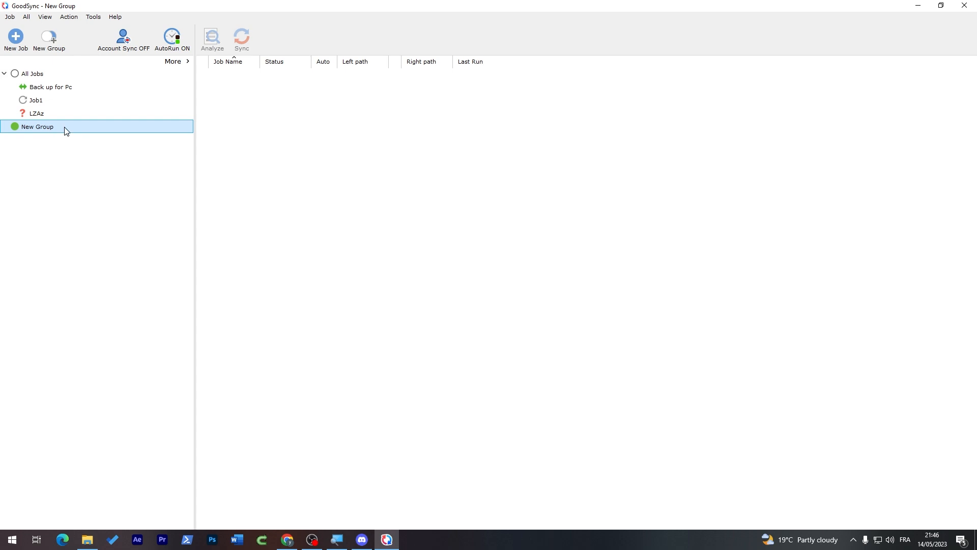
{"action": "left_click", "coordinate": [92, 16]}
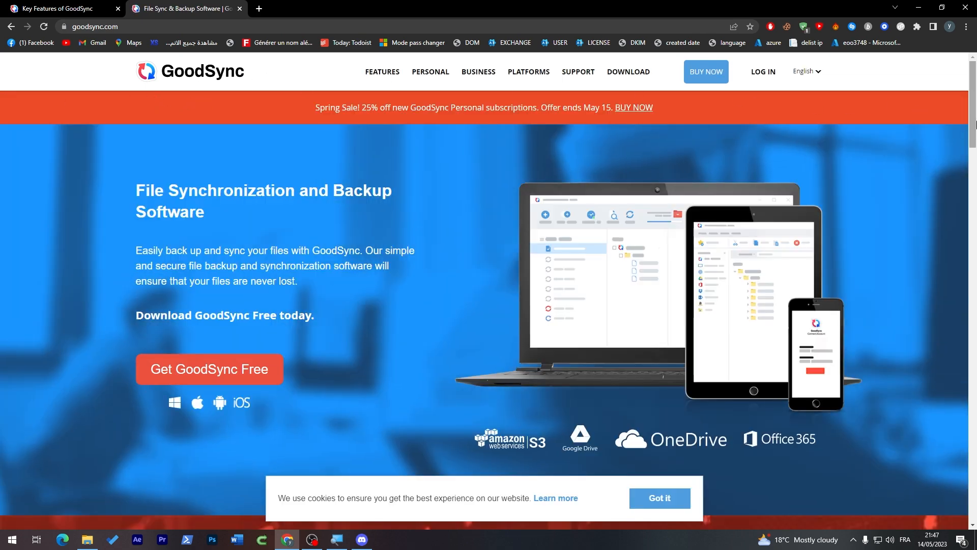
Go from the GoodSync homepage to the Support Overview page with Manual, FAQ and Help Center
{"action": "scroll", "scroll_direction": "down", "scroll_amount": 3}
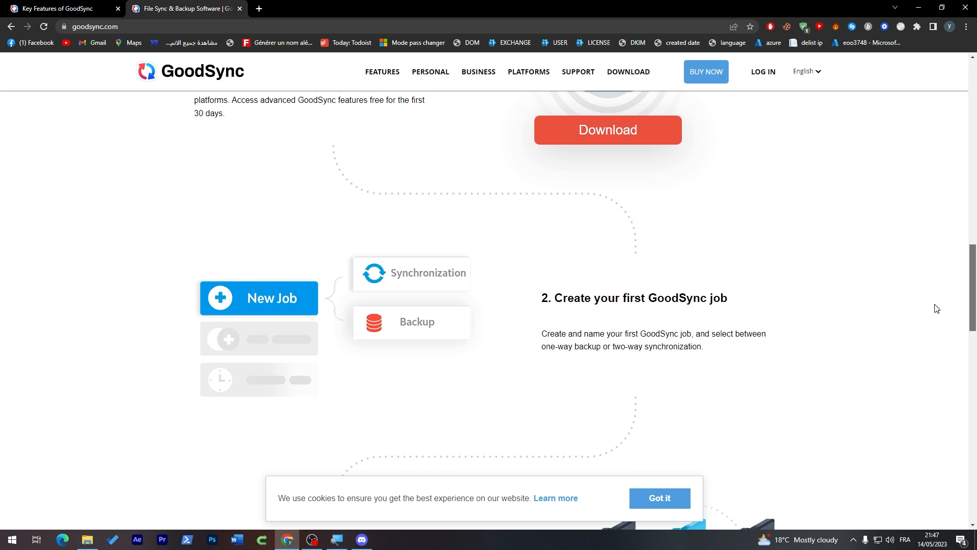
{"action": "left_click", "coordinate": [577, 72]}
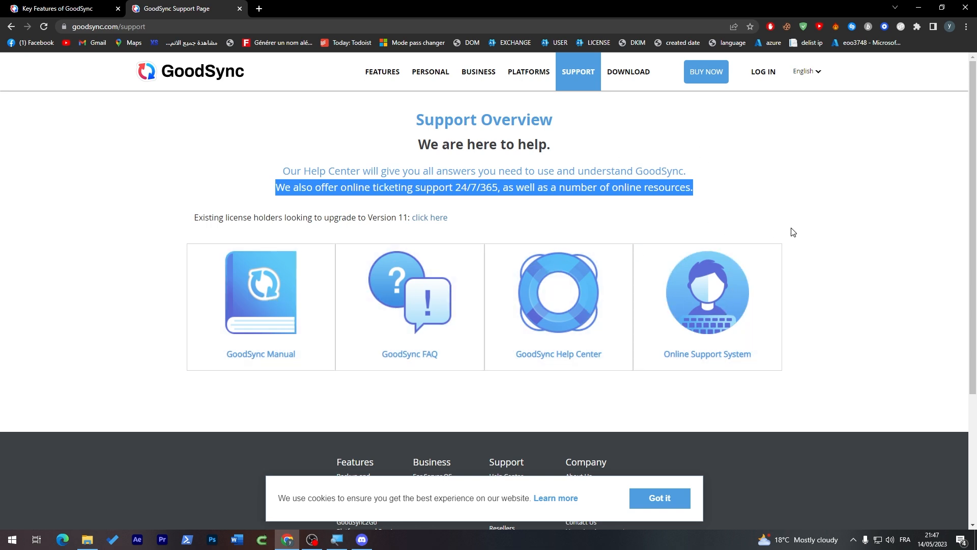
{"action": "mouse_move", "coordinate": [456, 324]}
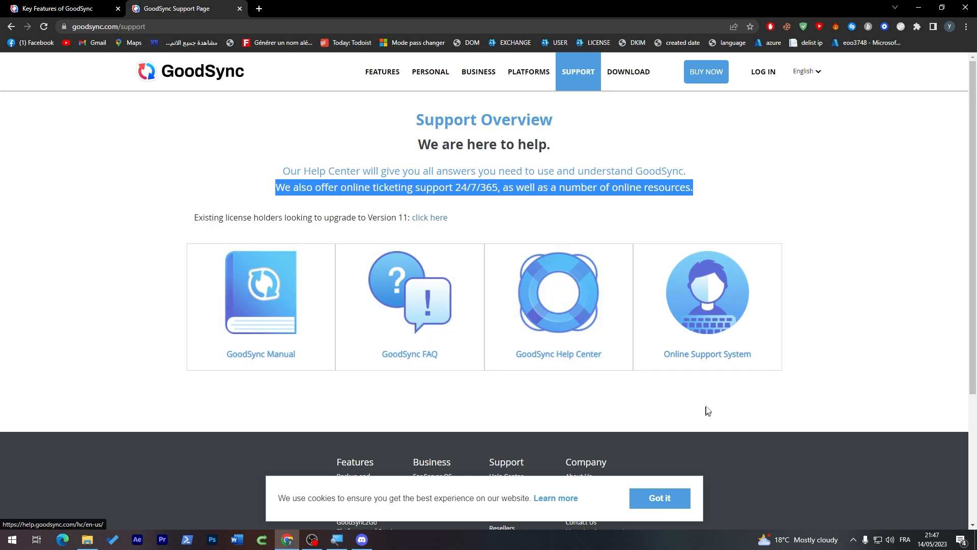
{"action": "mouse_move", "coordinate": [841, 251]}
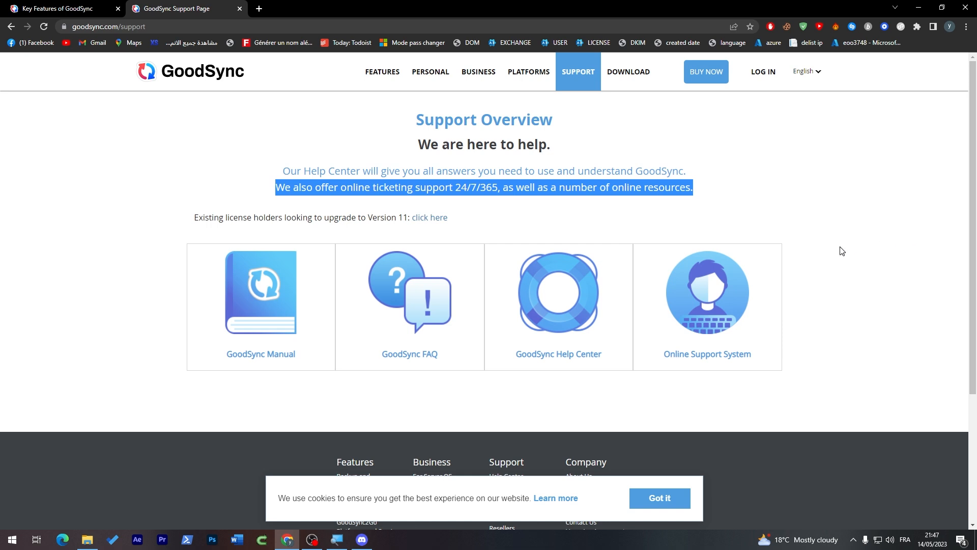
{"action": "mouse_move", "coordinate": [764, 403]}
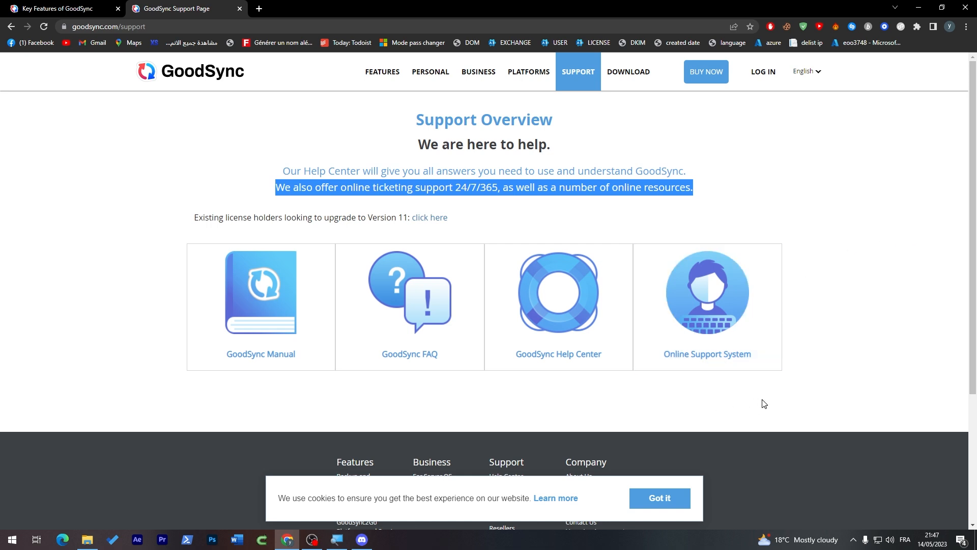